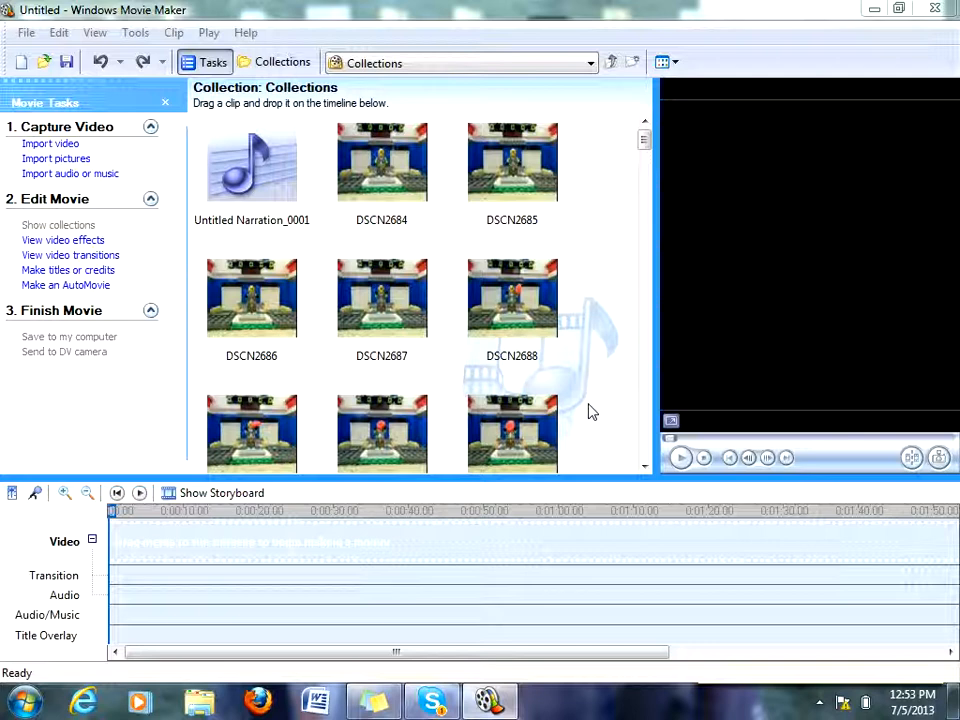
mouse_move(585, 415)
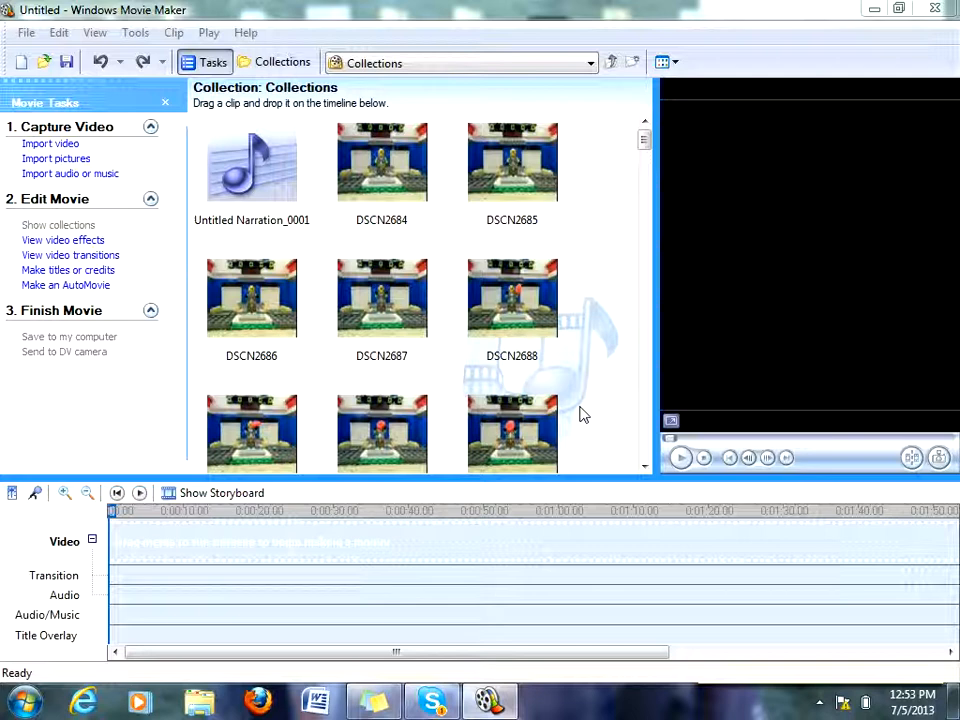
mouse_move(555, 430)
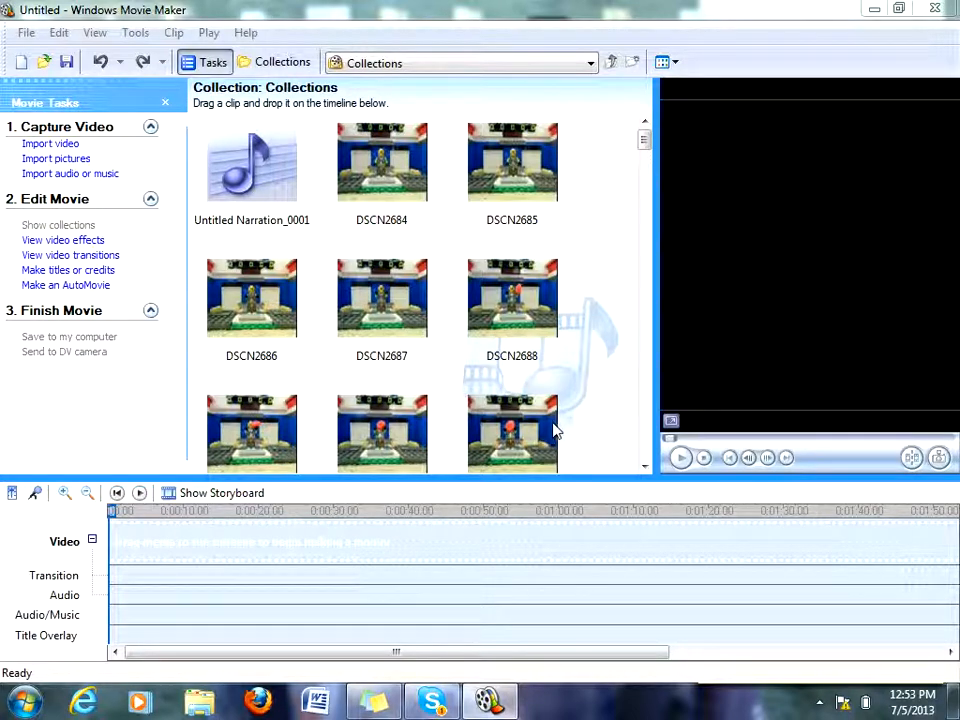
mouse_move(547, 430)
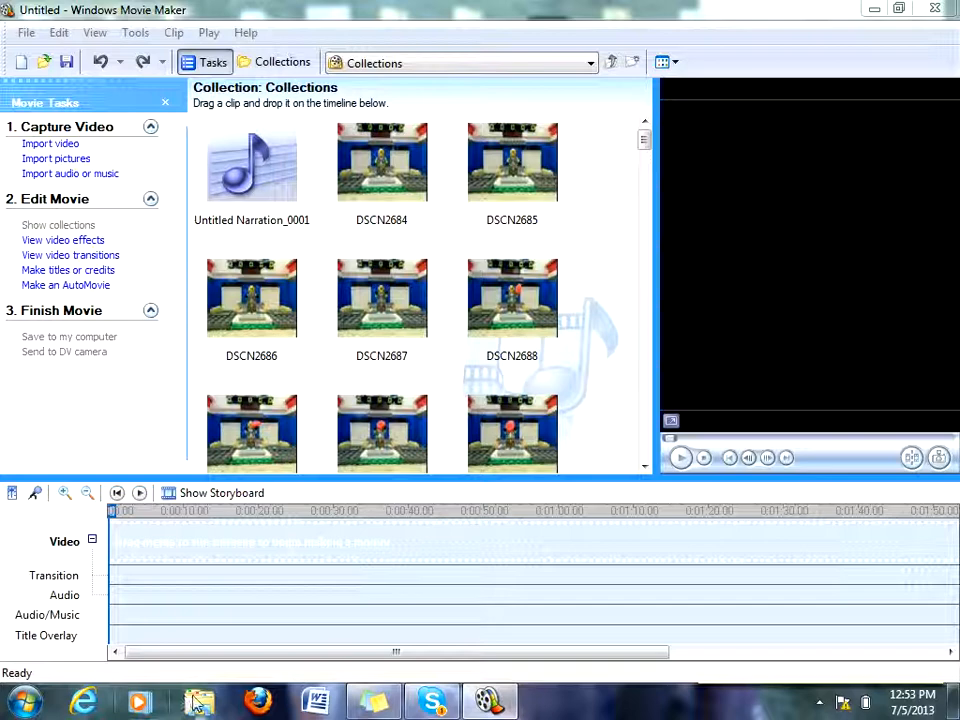
- Open and close a file browsing window, then launch Internet Explorer
left_click(198, 699)
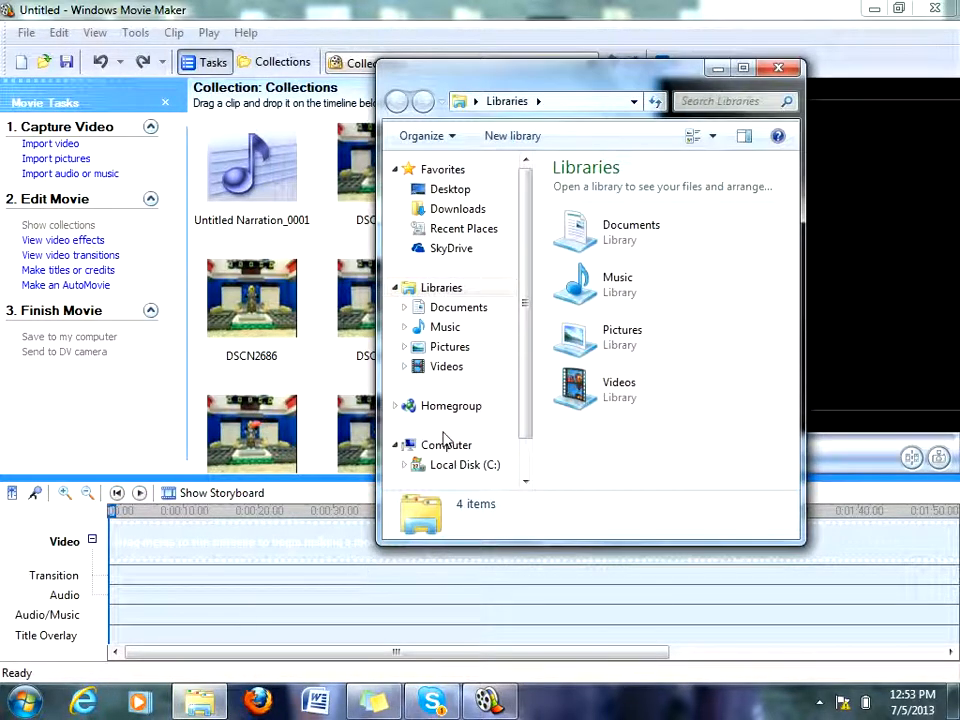
mouse_move(470, 395)
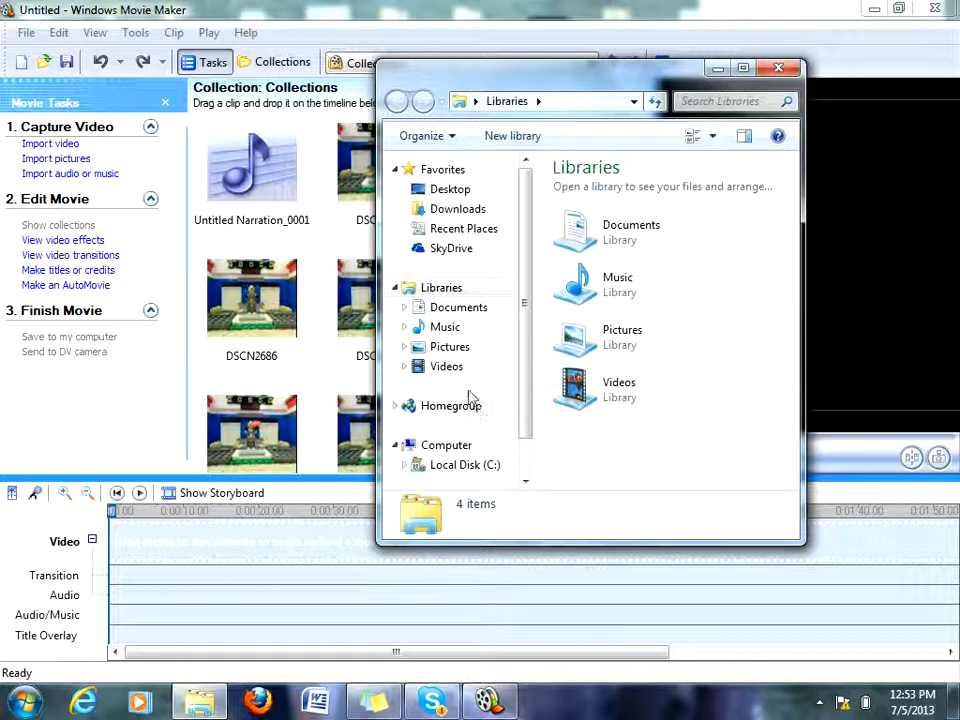
mouse_move(508, 458)
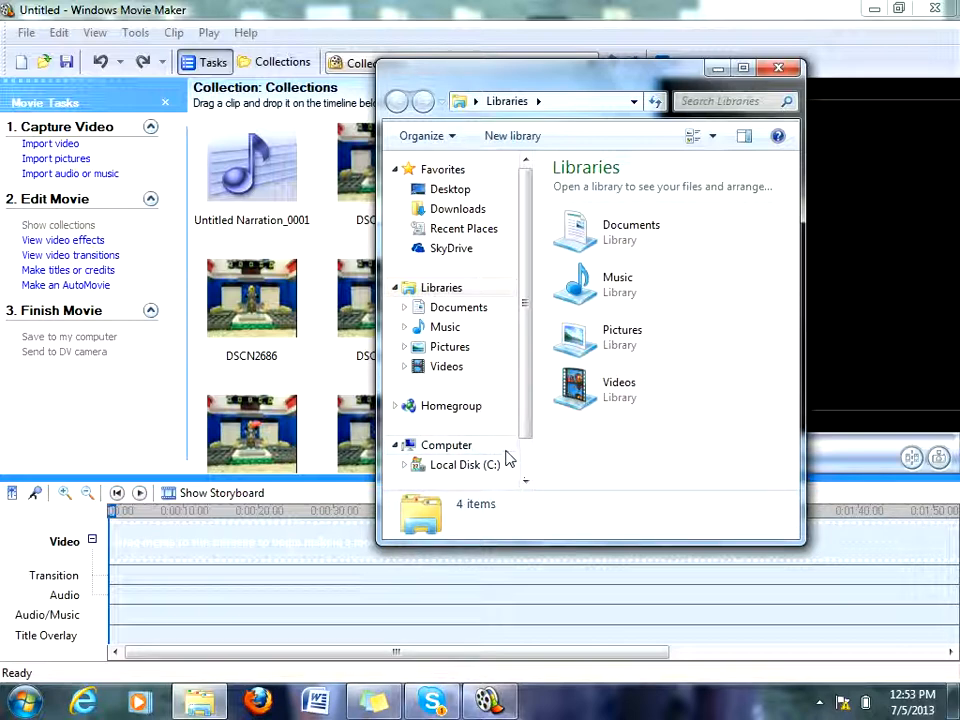
mouse_move(508, 456)
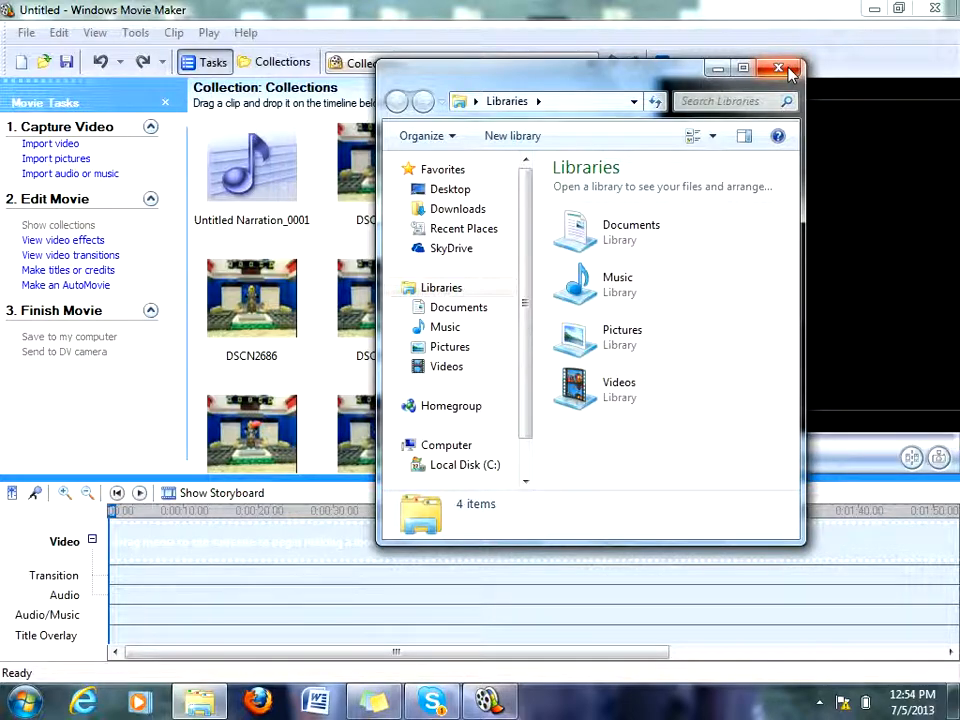
left_click(776, 68)
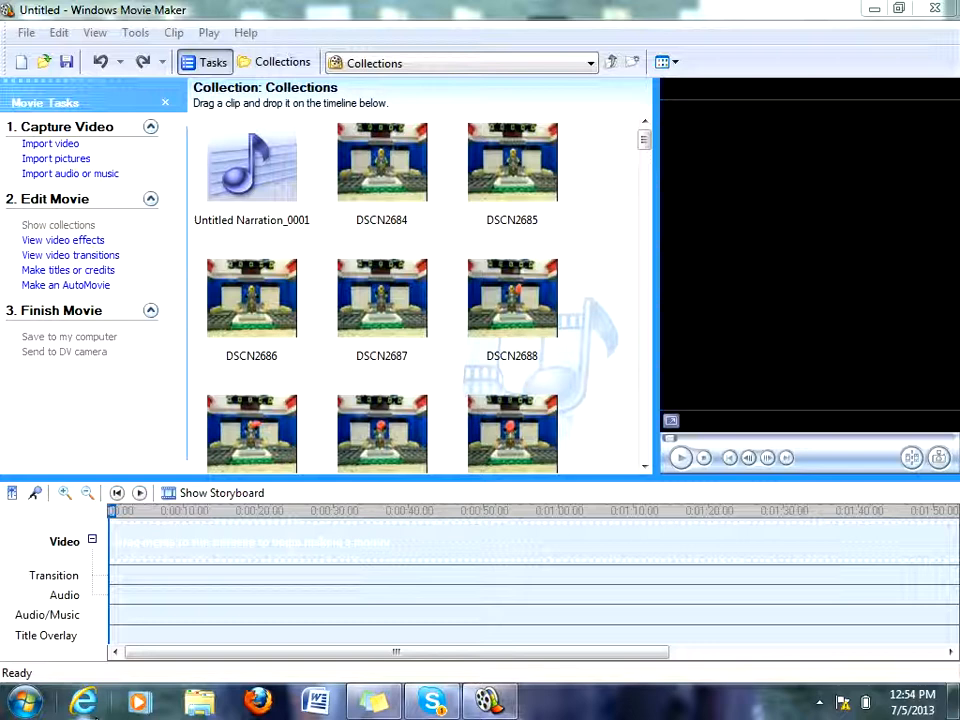
mouse_move(84, 700)
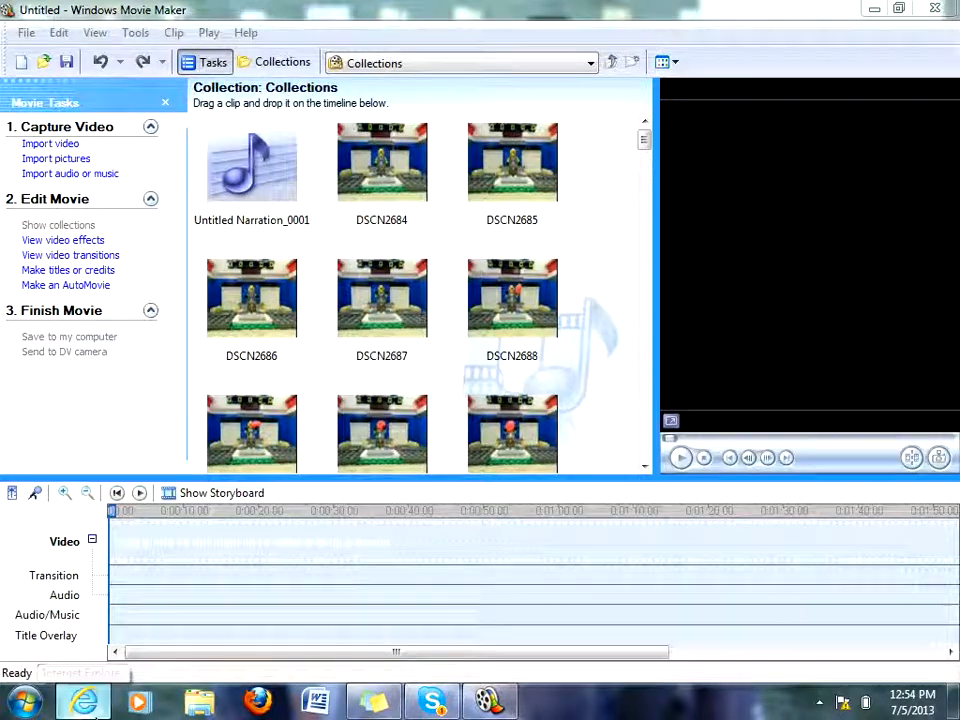
left_click(83, 700)
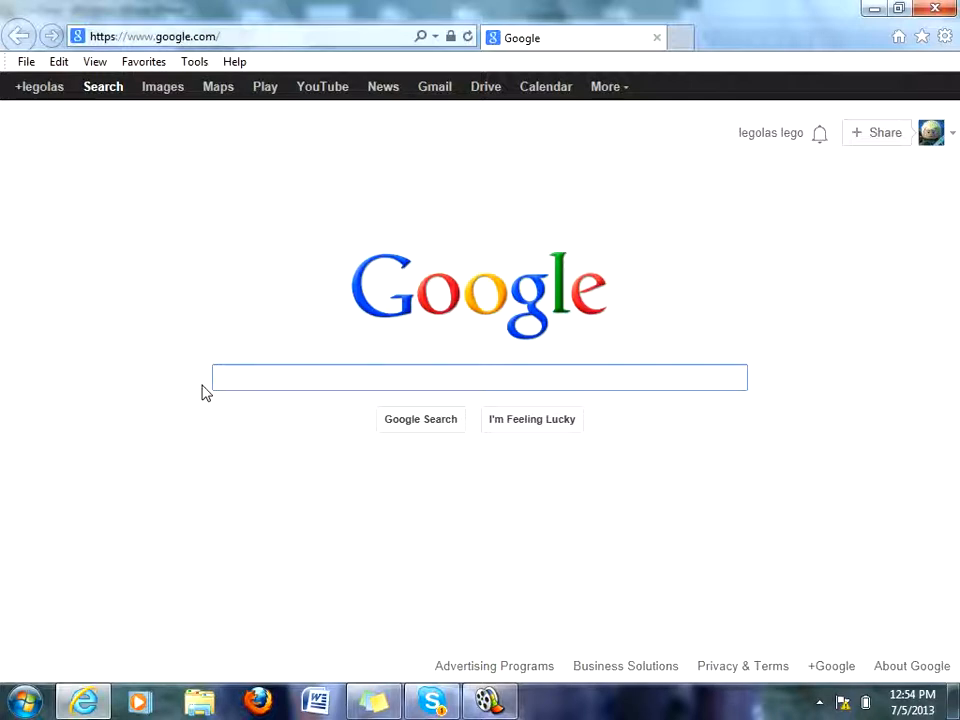
- Search Google for 'microsoft movie maker 2.6' using the suggestion after typing 'microsoft'
left_click(478, 377)
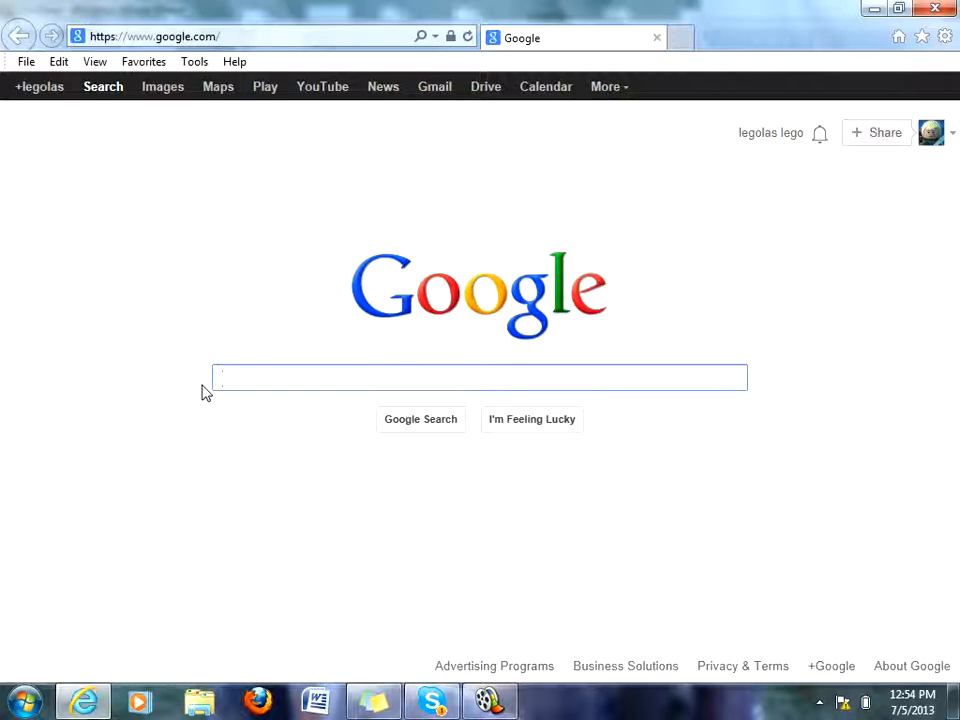
left_click(480, 377)
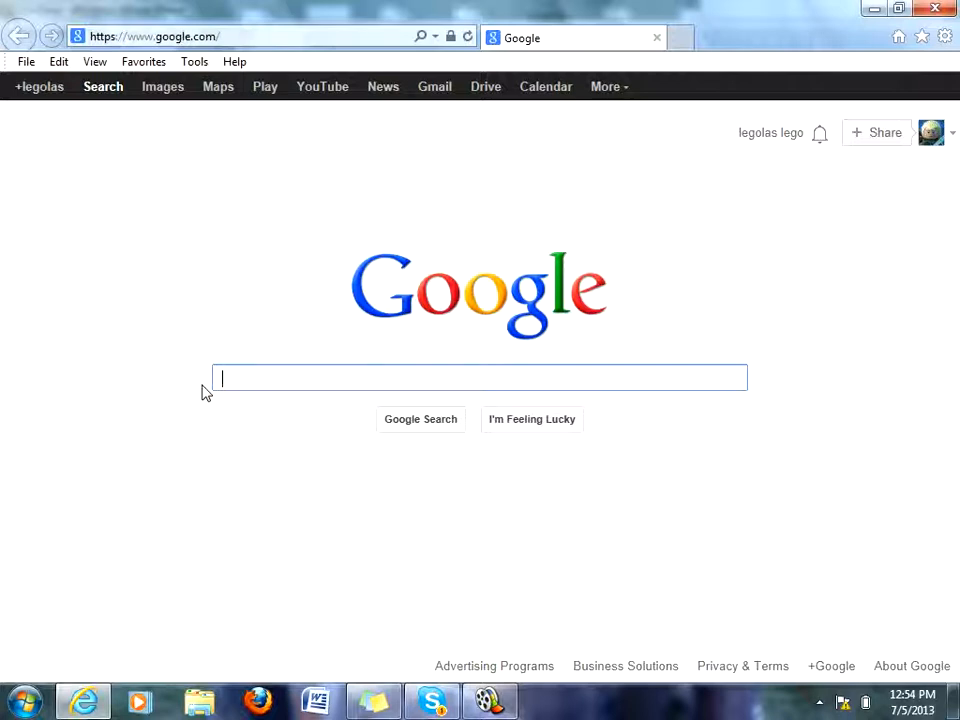
type("m")
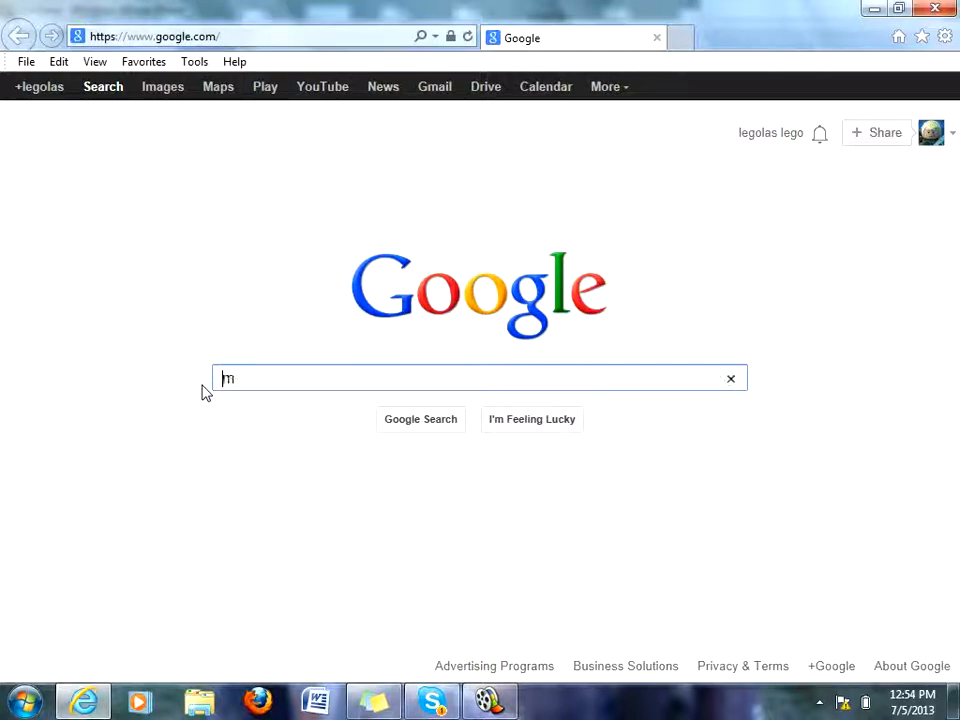
type("icro")
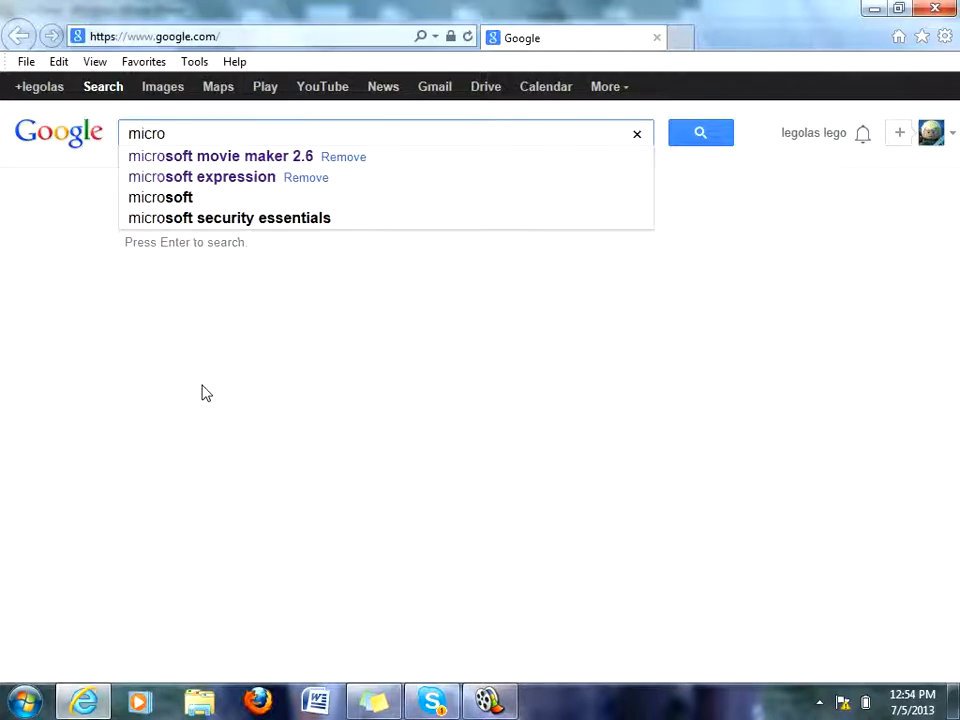
type("soft")
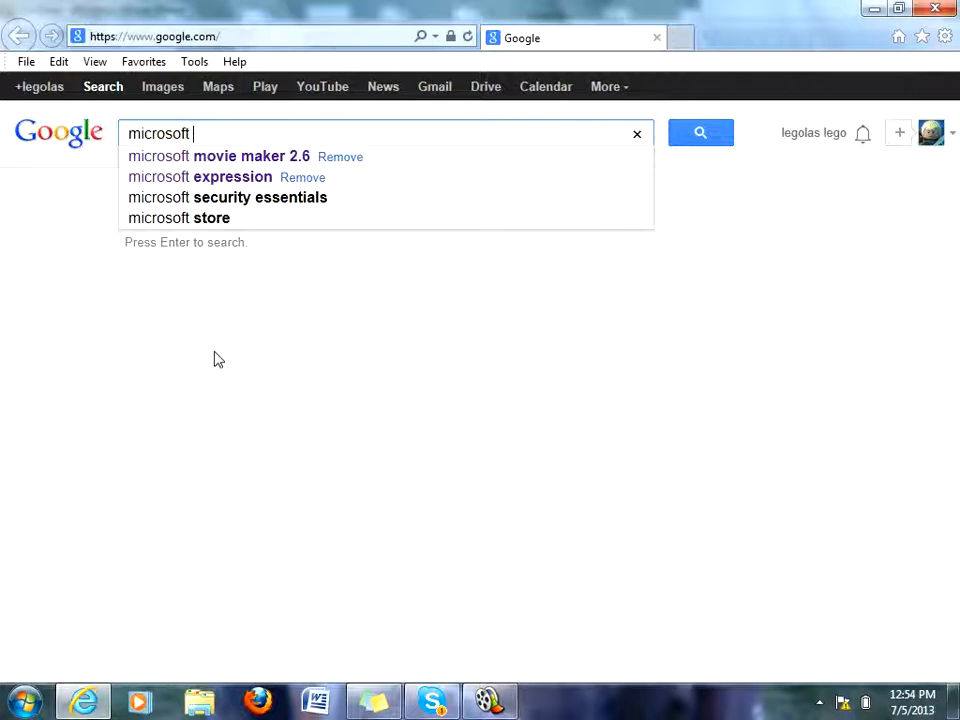
left_click(230, 156)
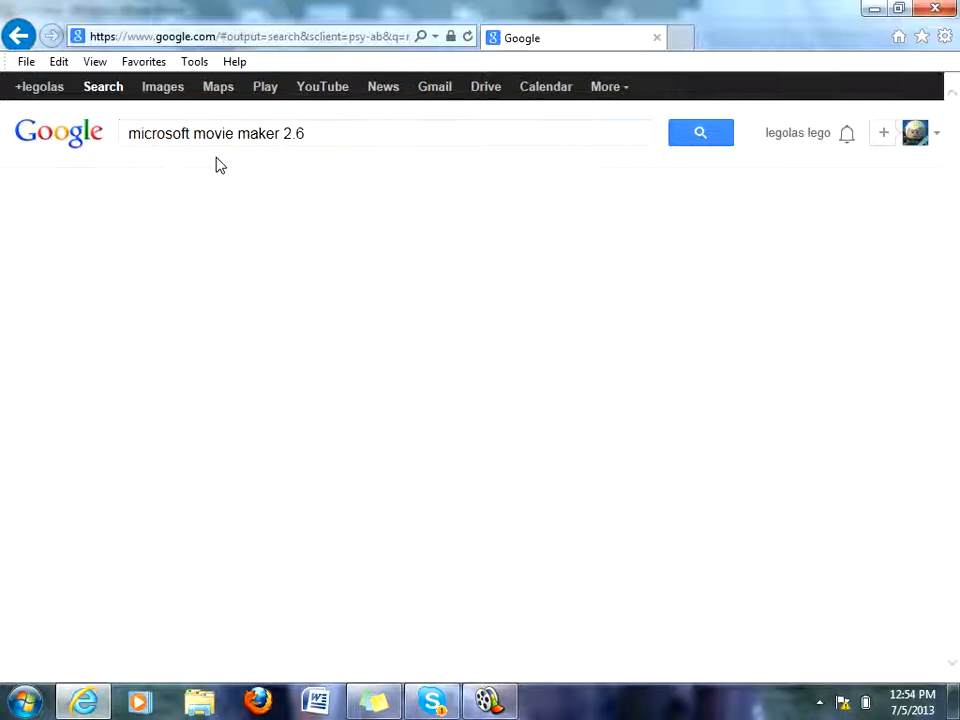
left_click(700, 132)
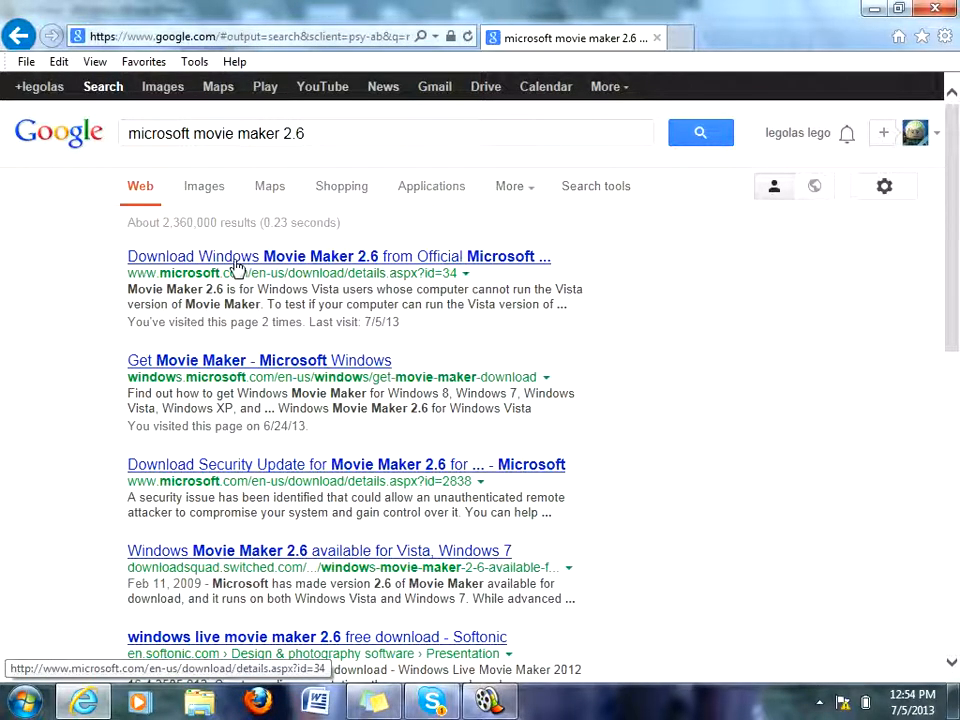
- Open the Windows Movie Maker 2.6 download page, go back, then close Internet Explorer
left_click(338, 256)
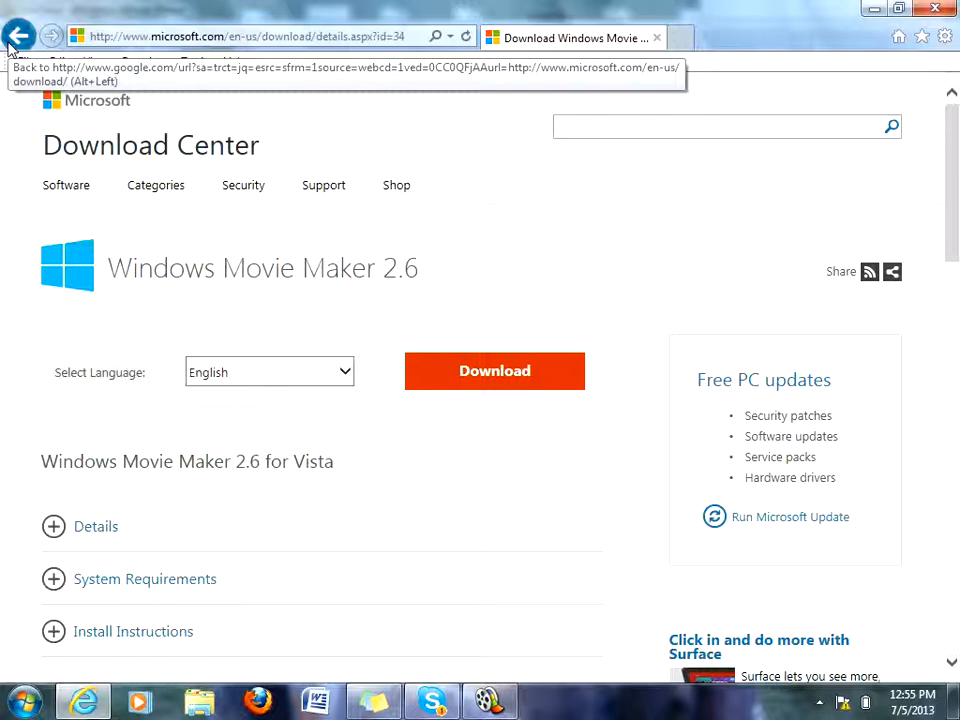
left_click(20, 36)
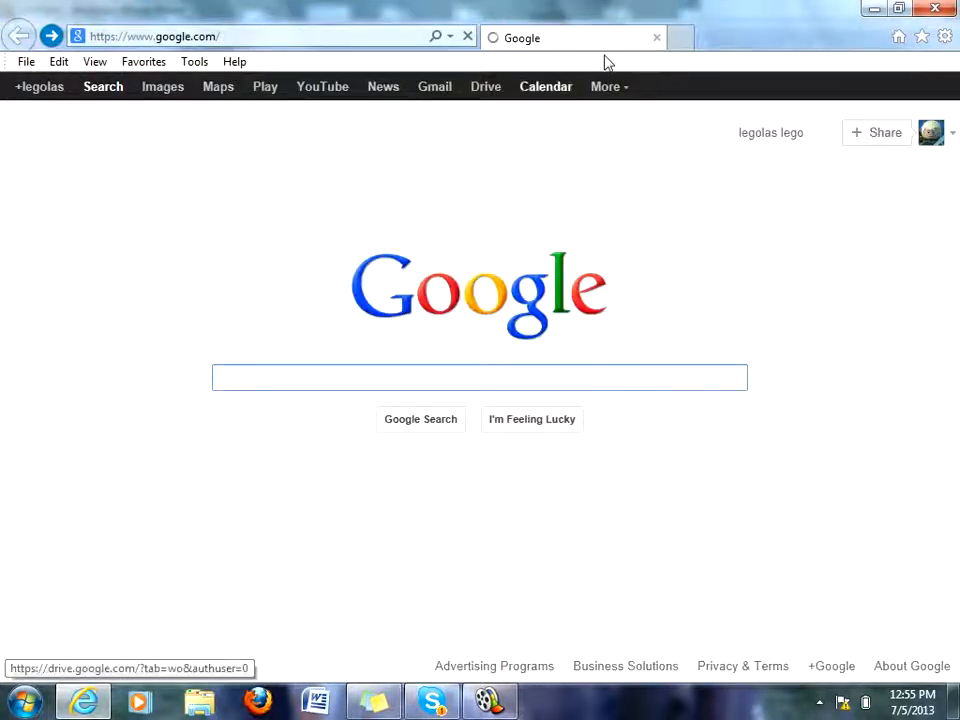
left_click(679, 37)
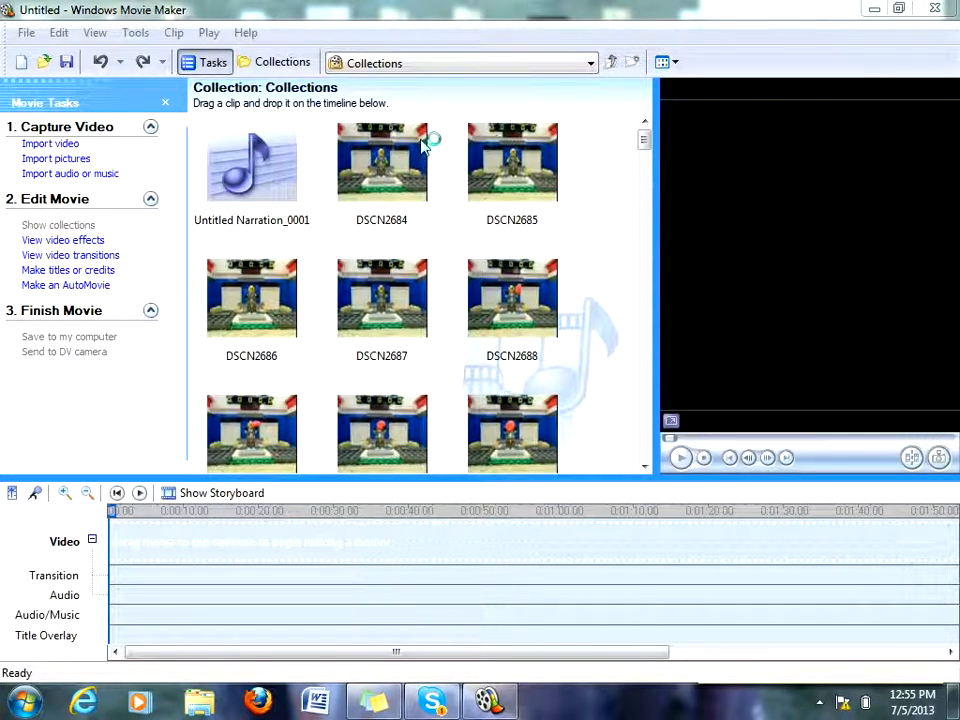
mouse_move(415, 337)
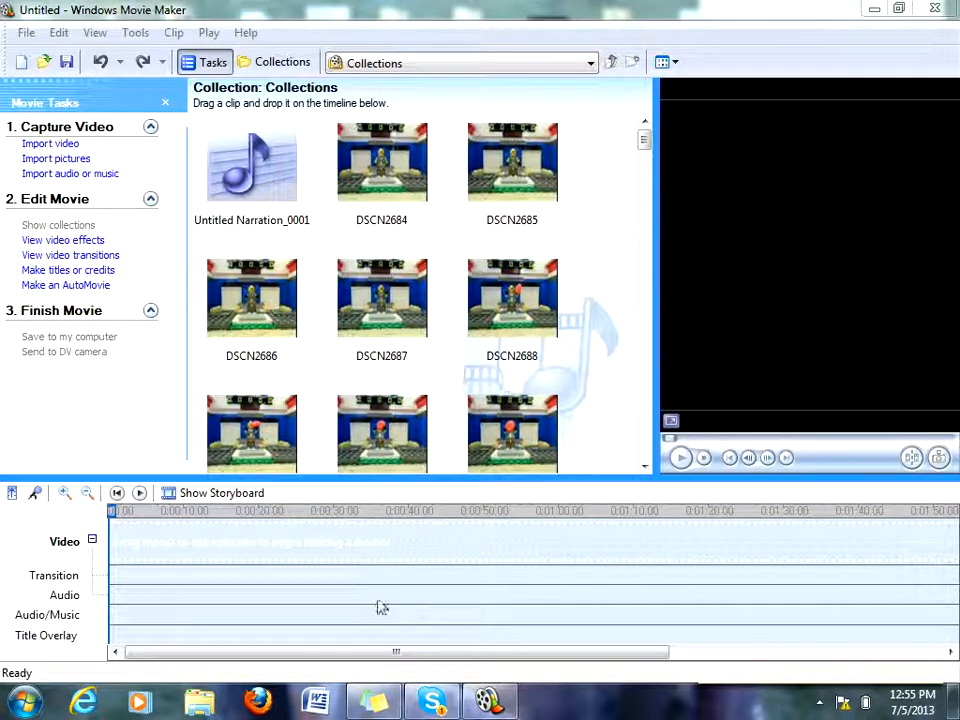
mouse_move(280, 418)
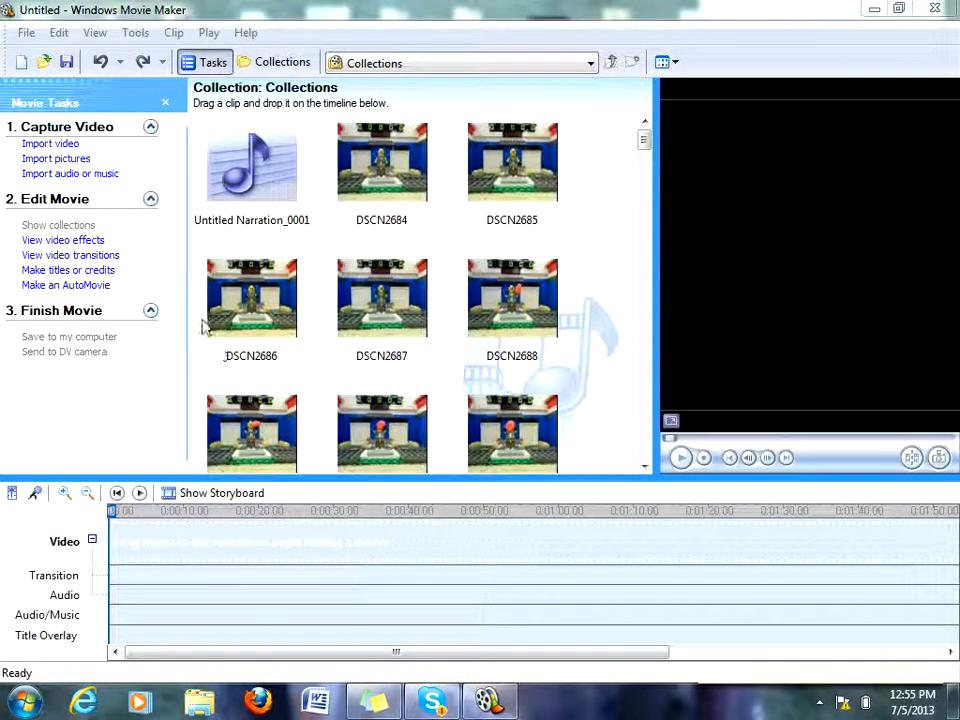
- Import the photo DSCN2684 into the collection, browsing other source folders
left_click(55, 158)
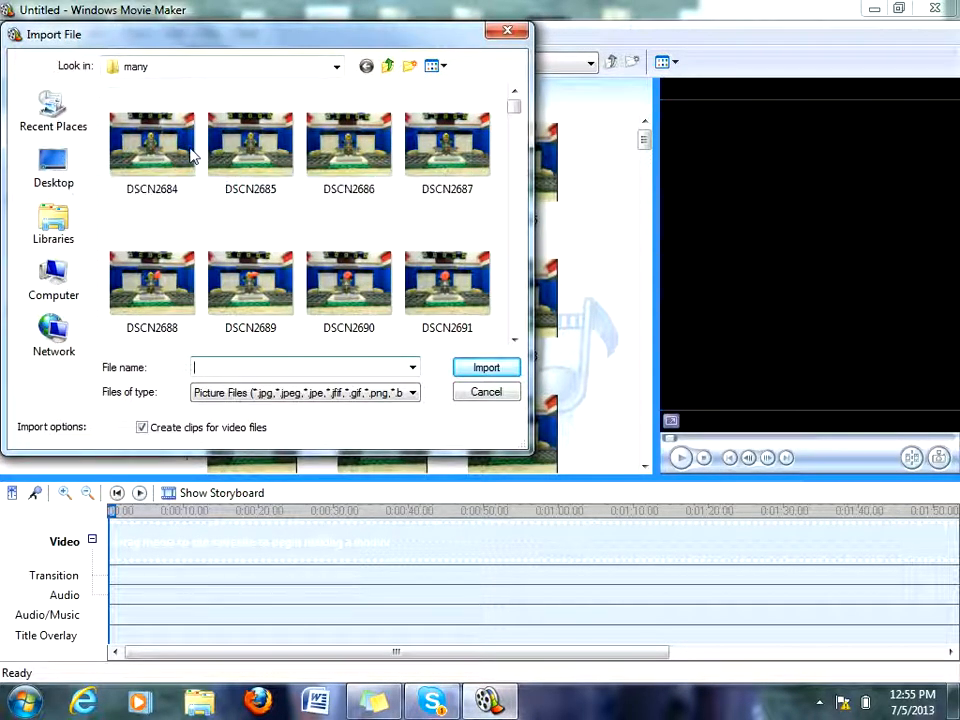
mouse_move(176, 160)
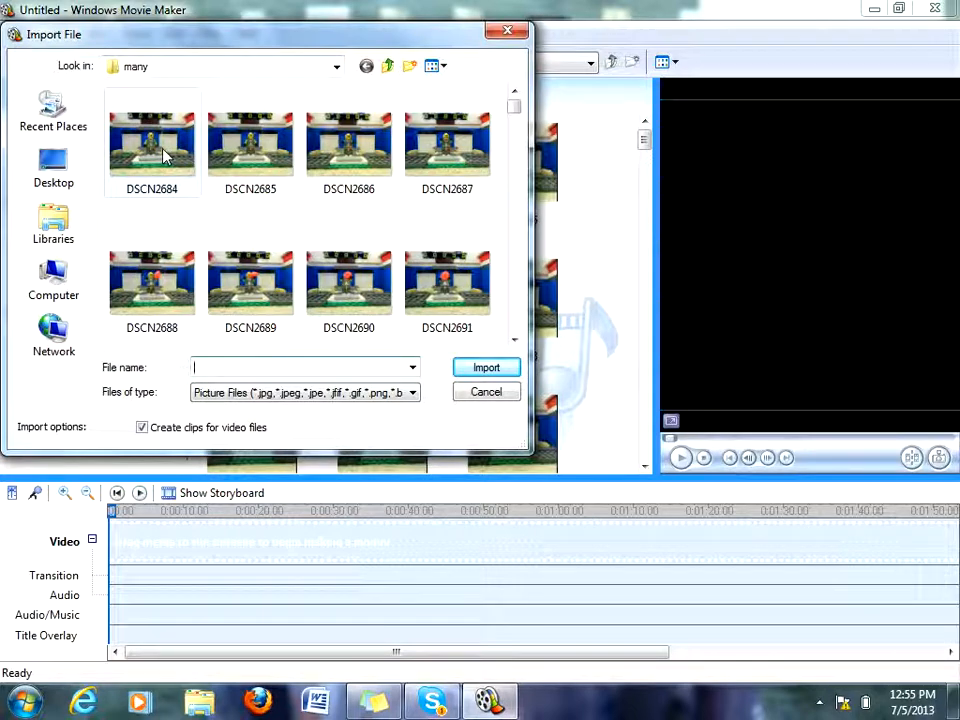
left_click(152, 145)
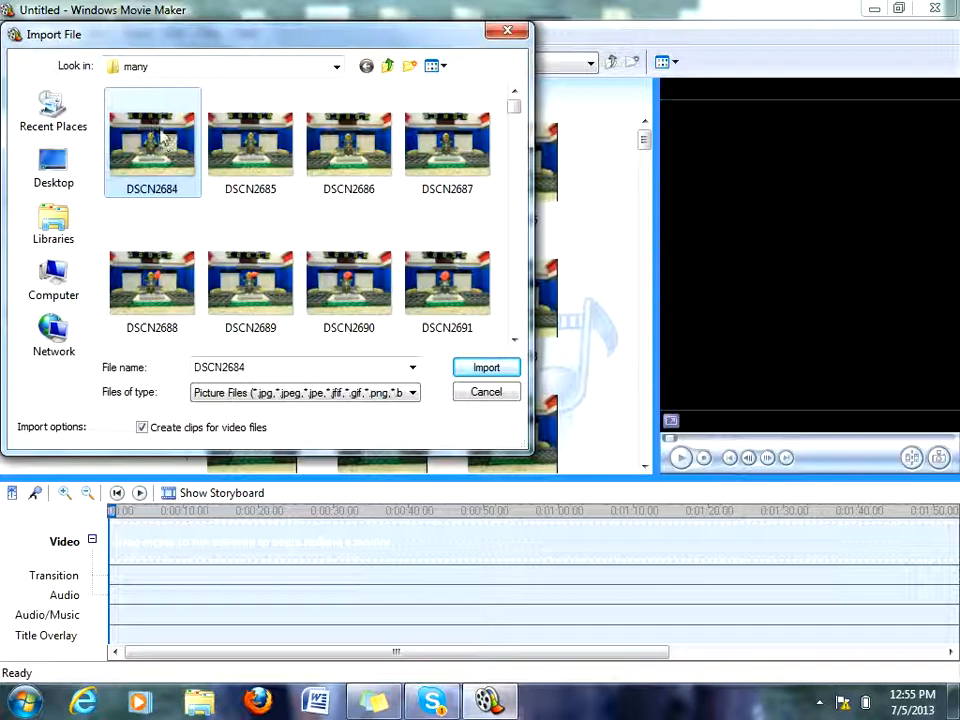
left_click(336, 66)
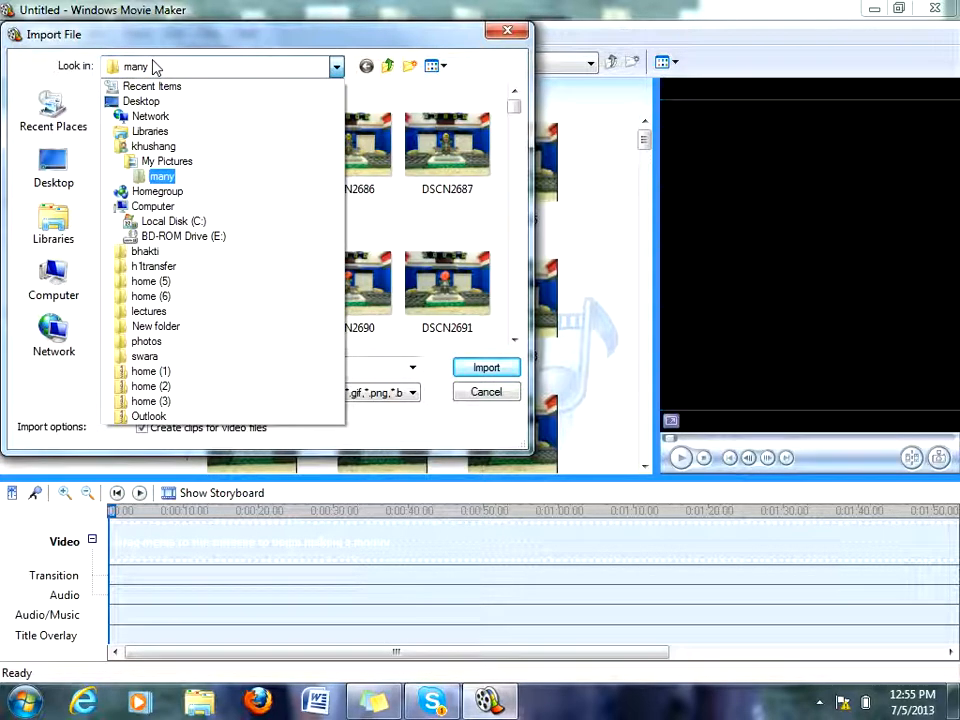
left_click(486, 367)
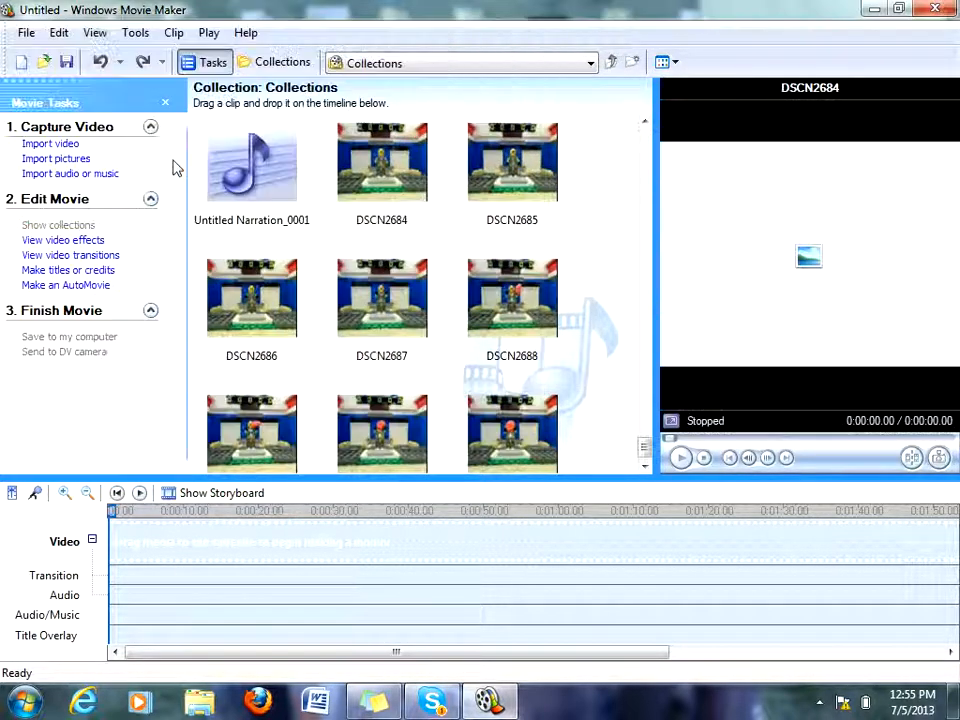
- Select the first LEGO photo and scroll through the collection toward DSCN2804
scroll("down", 3)
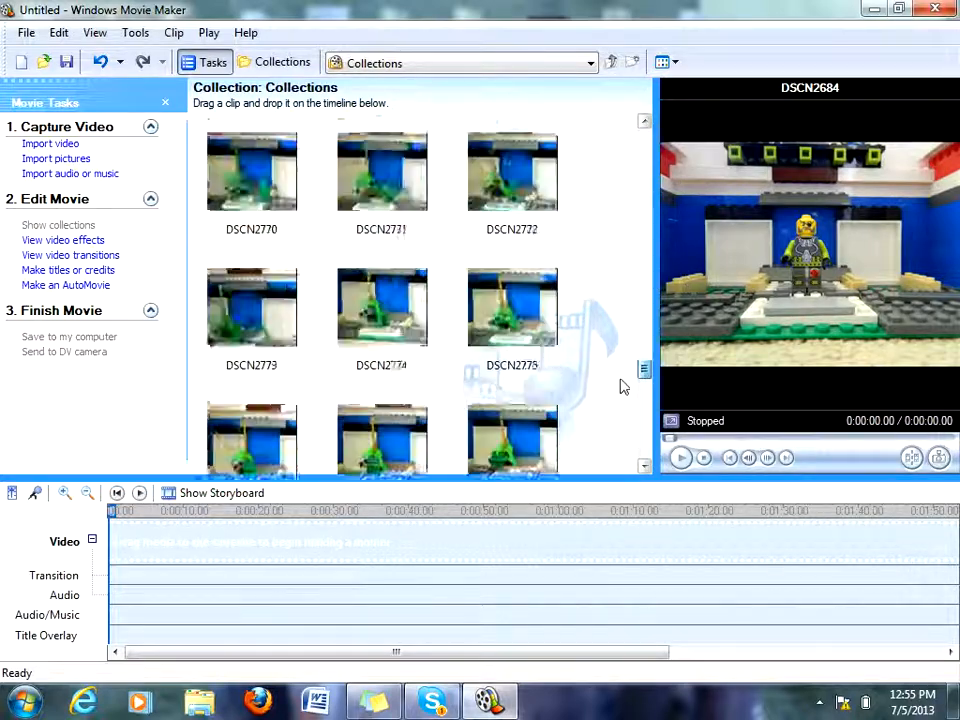
scroll("down", 3)
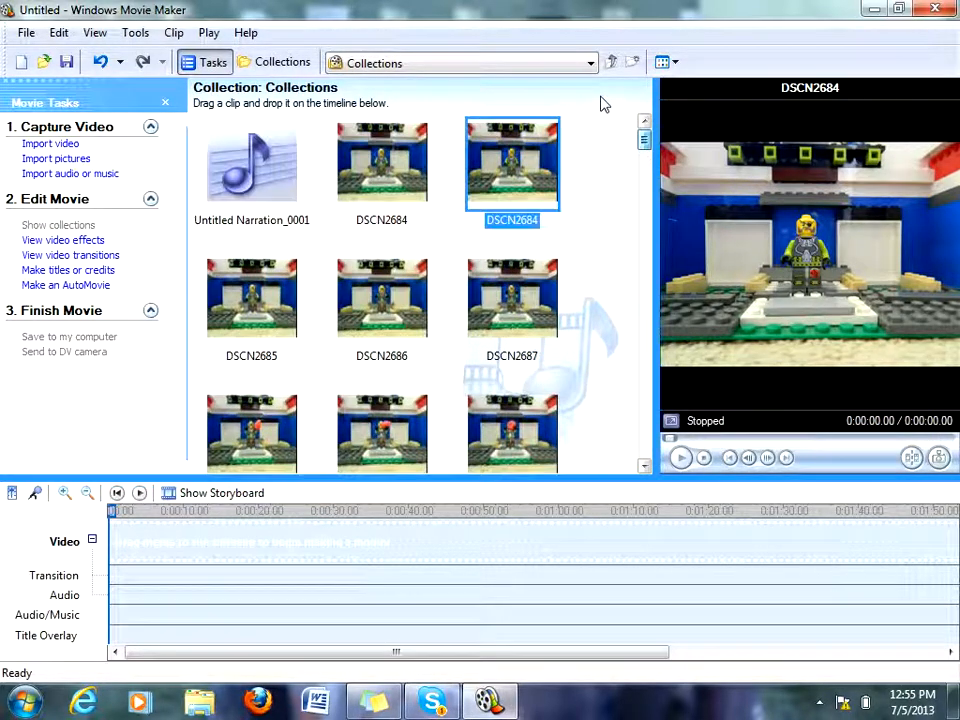
left_click(381, 163)
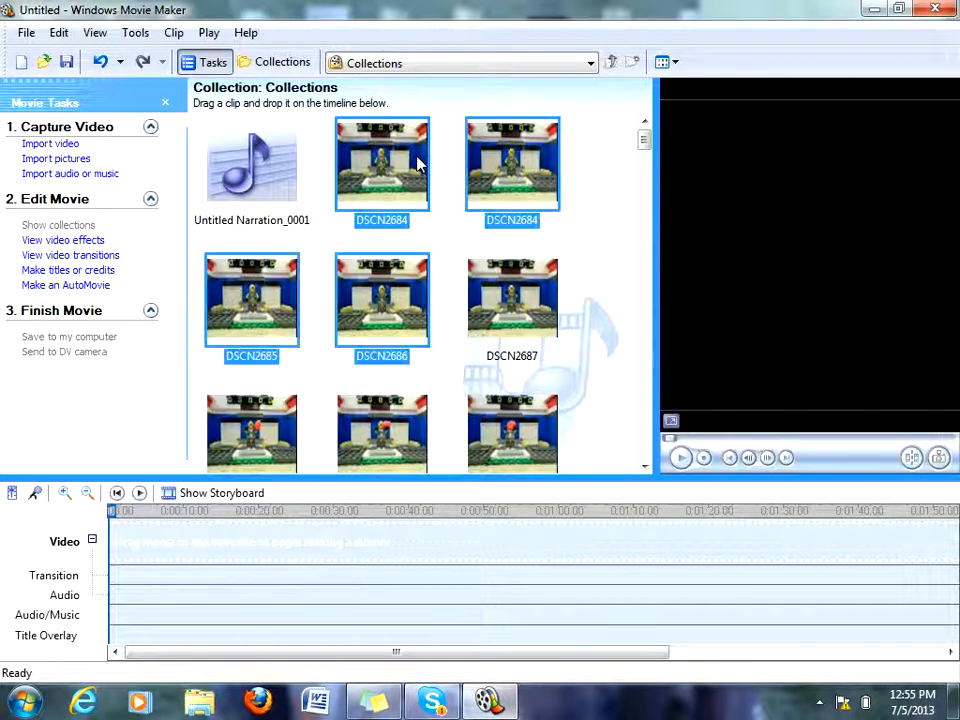
scroll("down", 3)
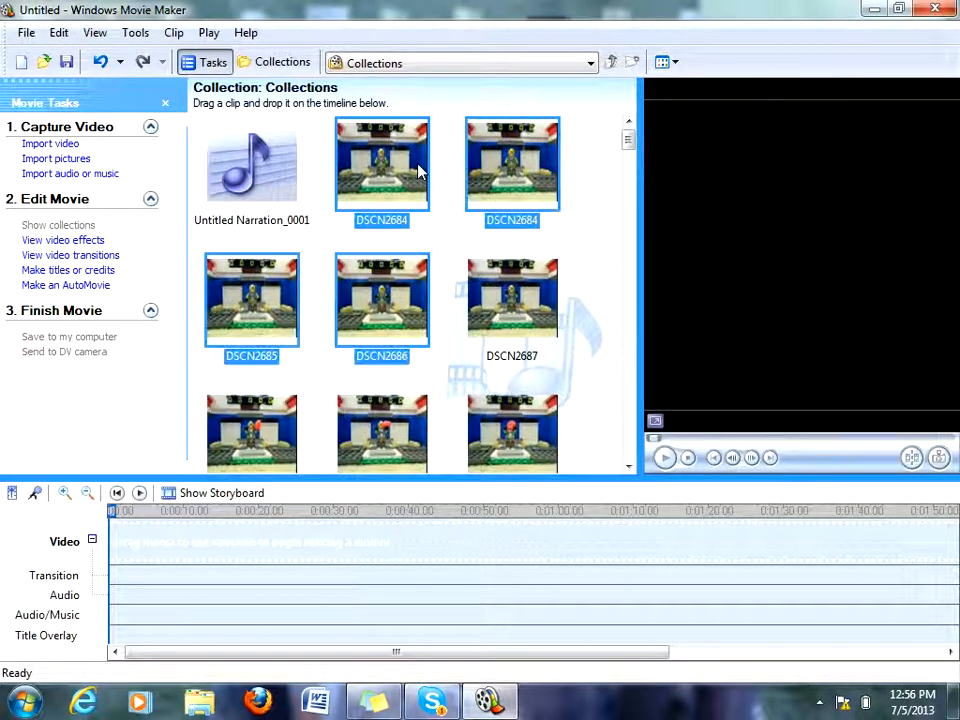
scroll("down", 3)
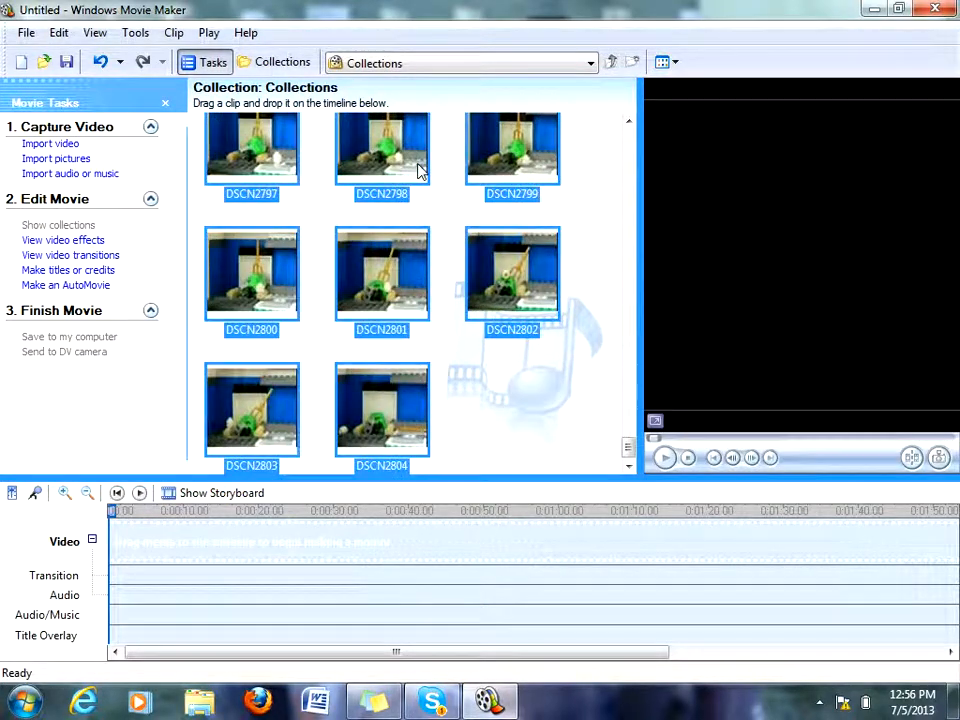
- Open the clip options for the LEGO photo DSCN2798
right_click(381, 210)
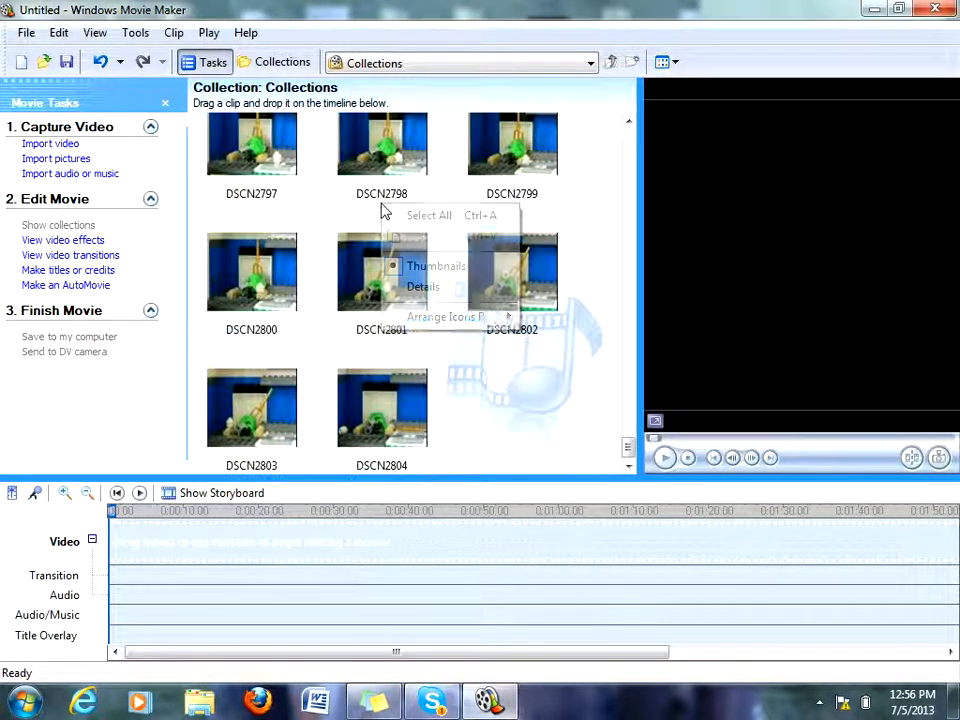
left_click(381, 145)
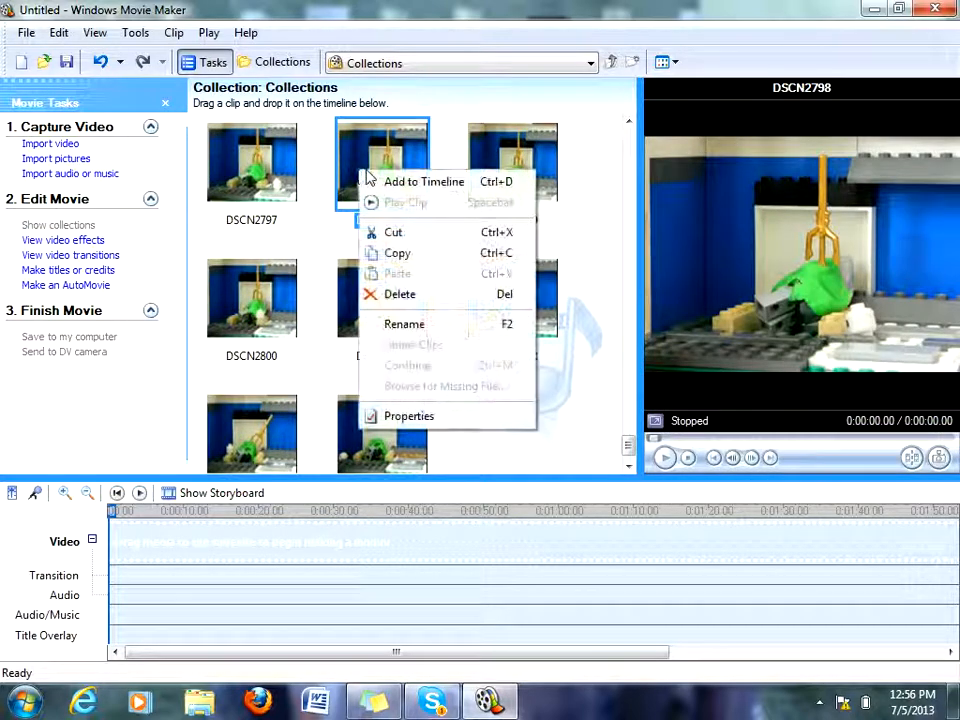
mouse_move(424, 181)
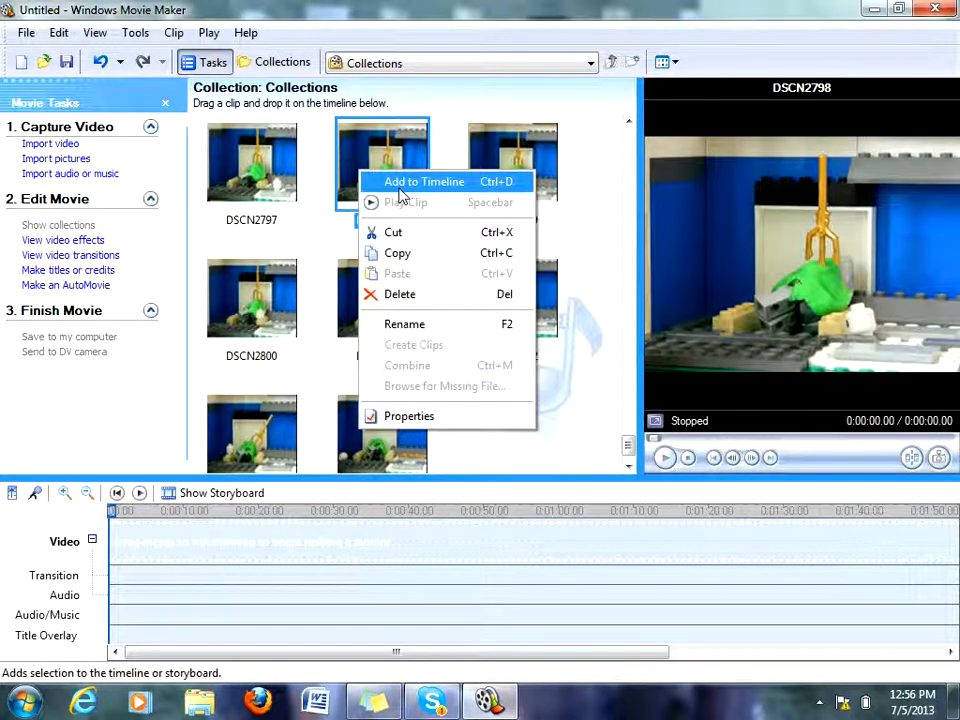
mouse_move(378, 181)
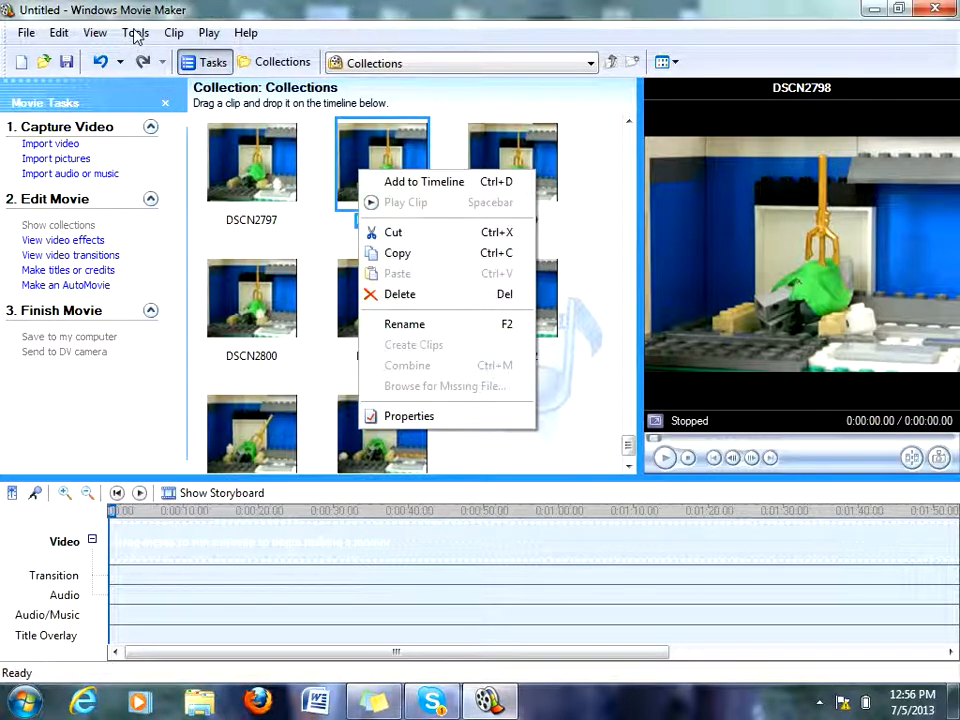
- Set Picture duration to 0.125 seconds in Tools > Options and confirm with OK
left_click(135, 32)
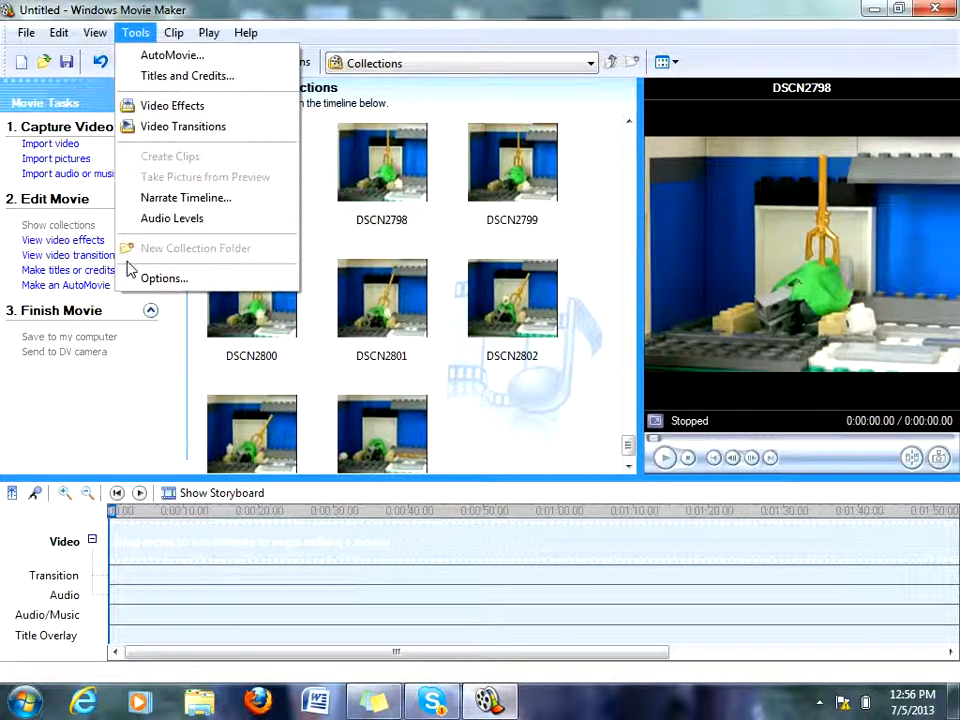
left_click(164, 278)
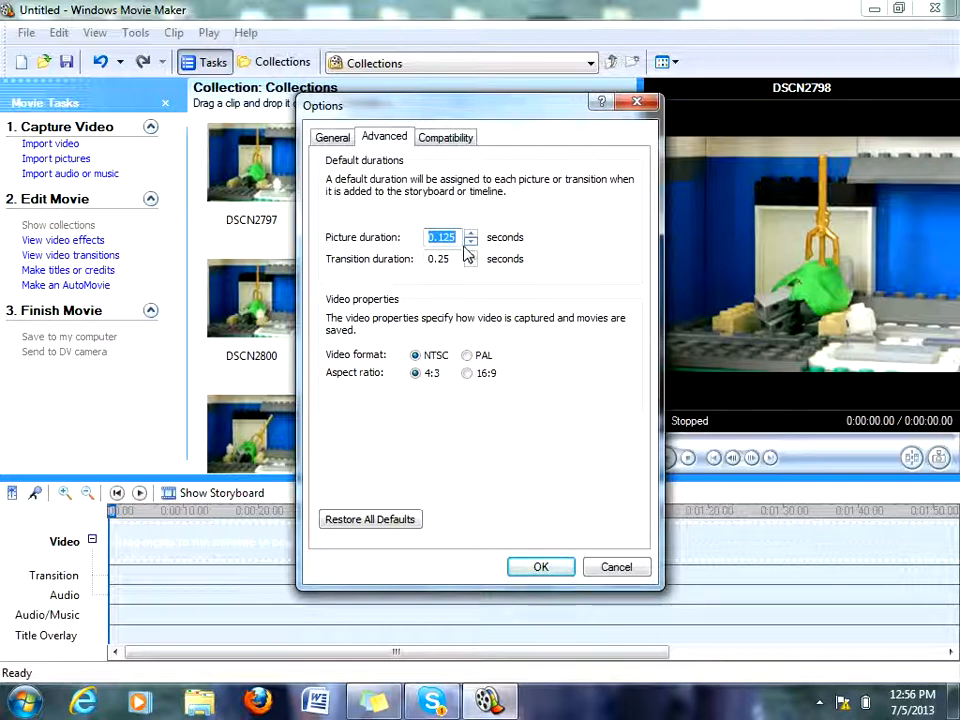
left_click(470, 233)
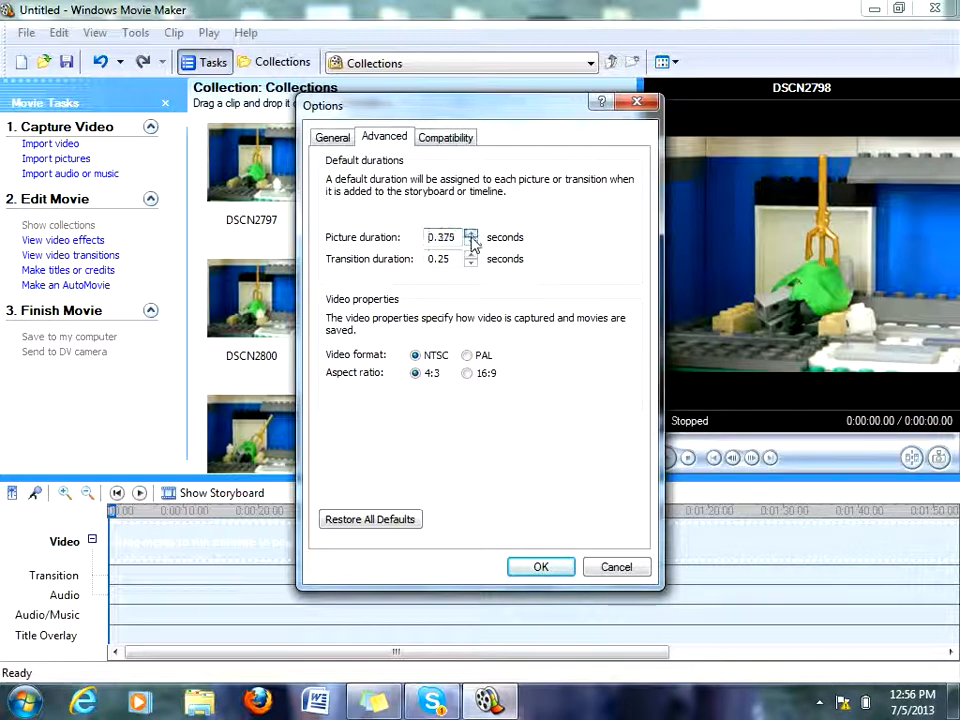
left_click(471, 242)
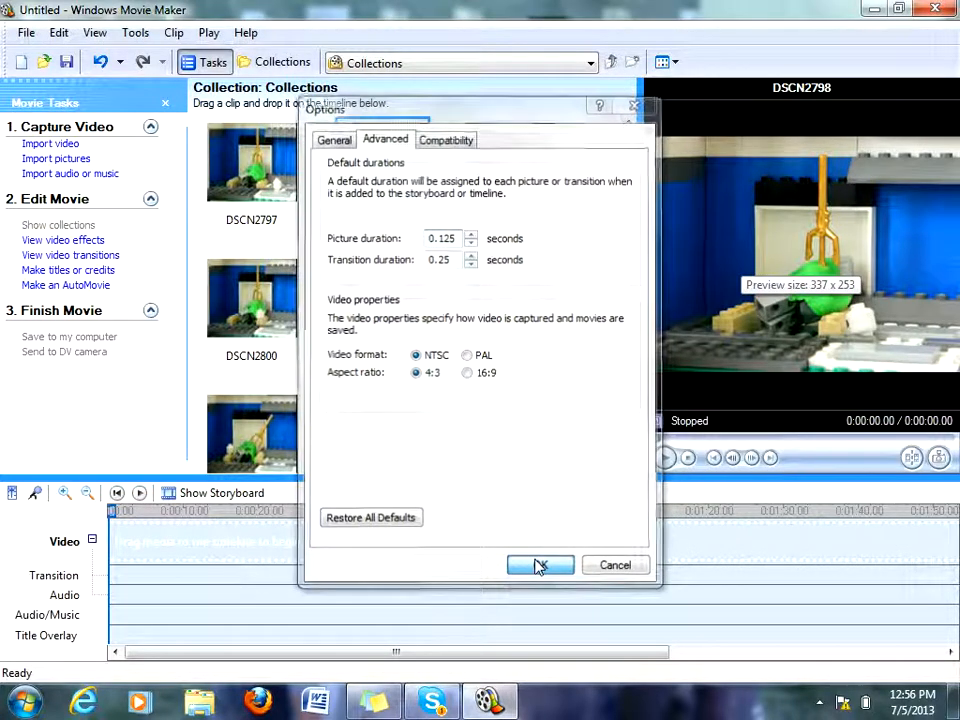
left_click(540, 565)
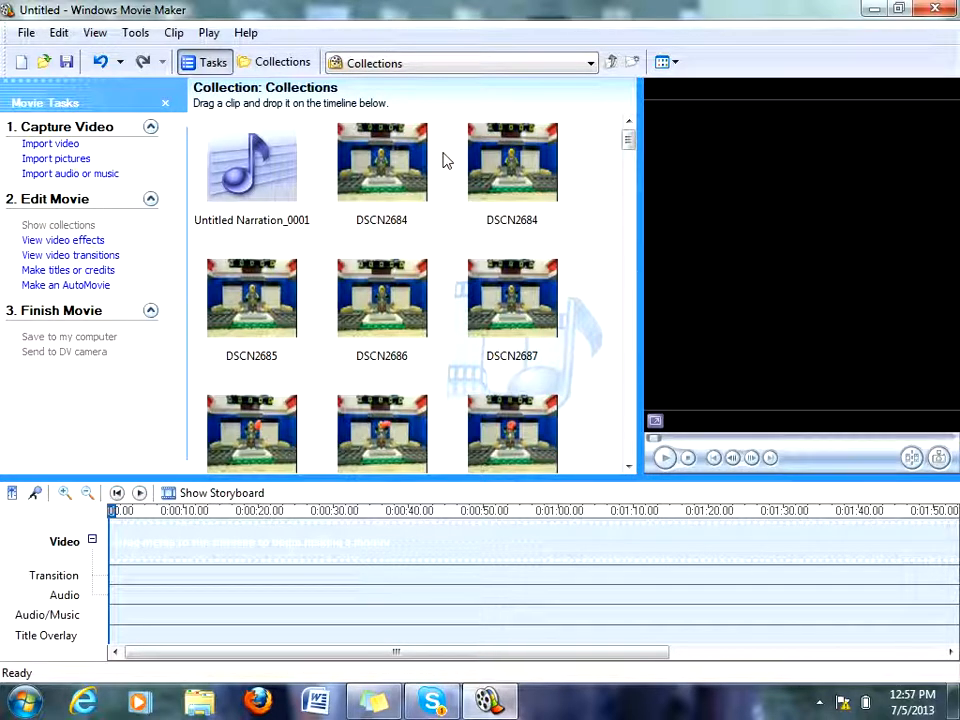
mouse_move(318, 172)
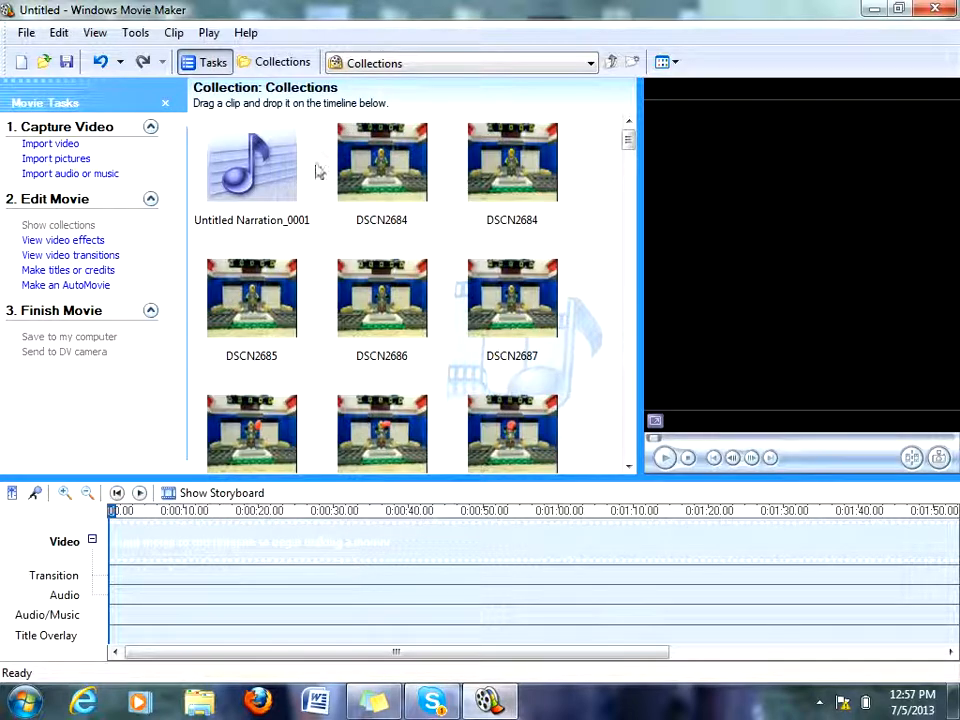
mouse_move(68, 270)
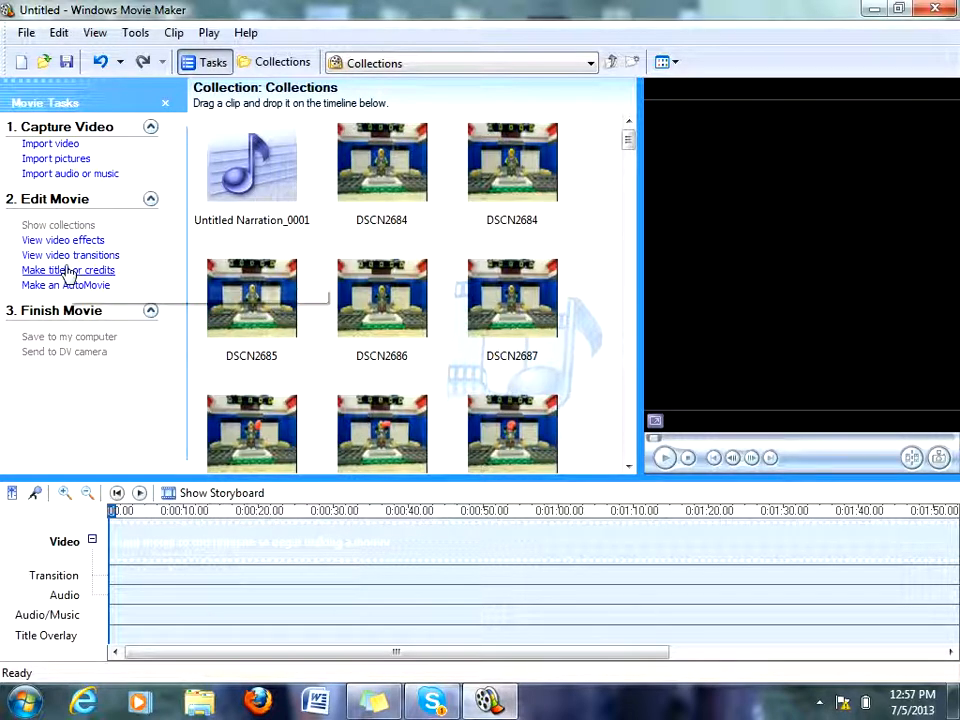
left_click(68, 270)
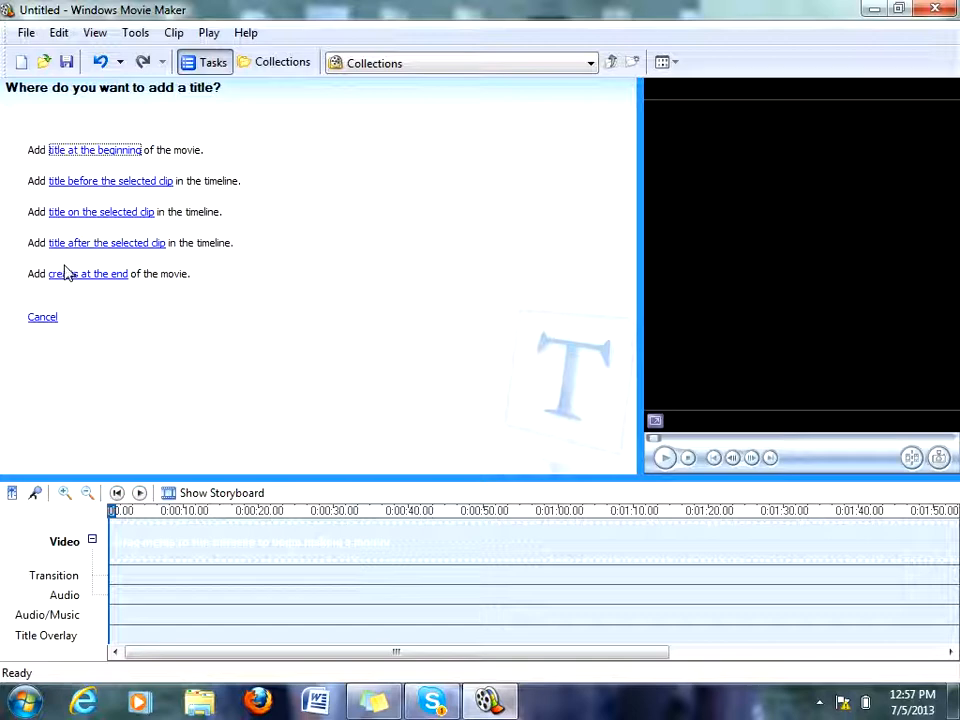
mouse_move(58, 223)
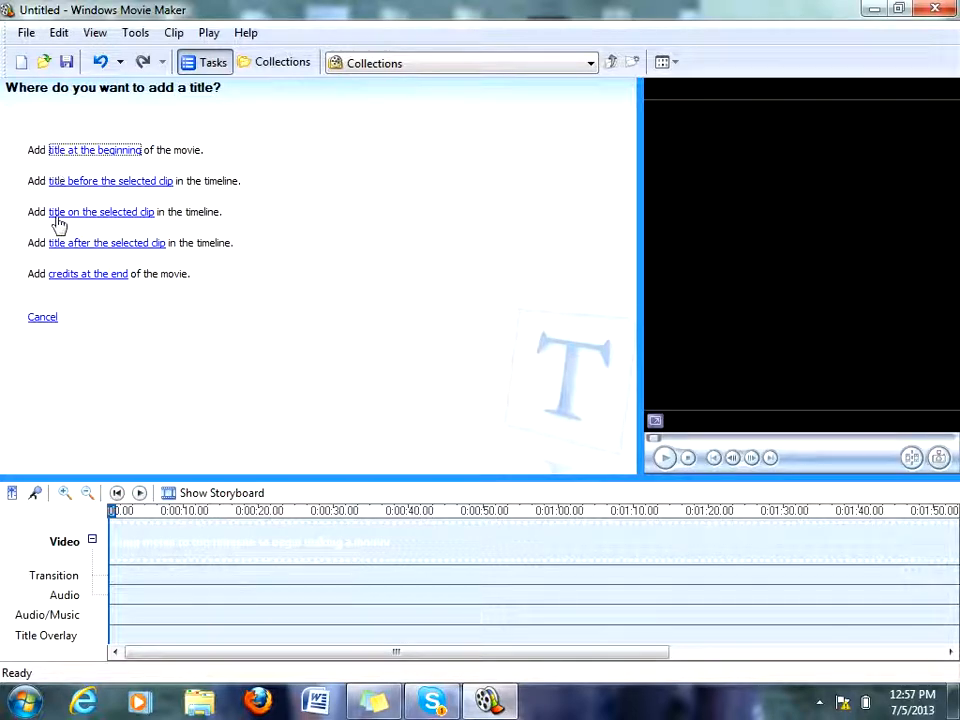
left_click(204, 62)
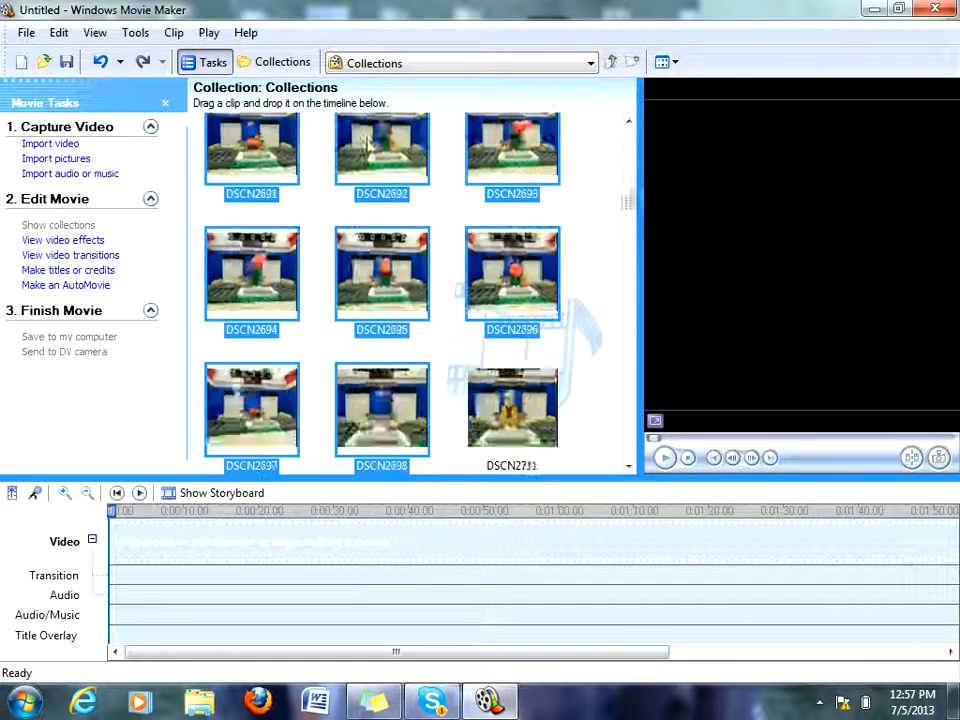
- Scroll the collection down to the last photo, DSCN2804
scroll("down", 3)
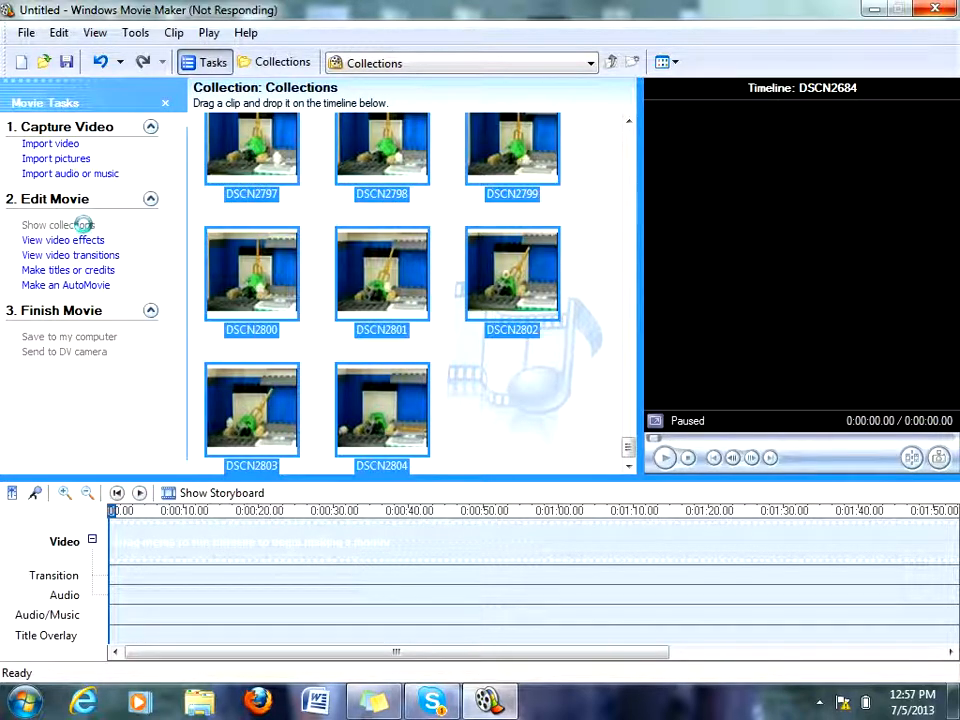
mouse_move(62, 240)
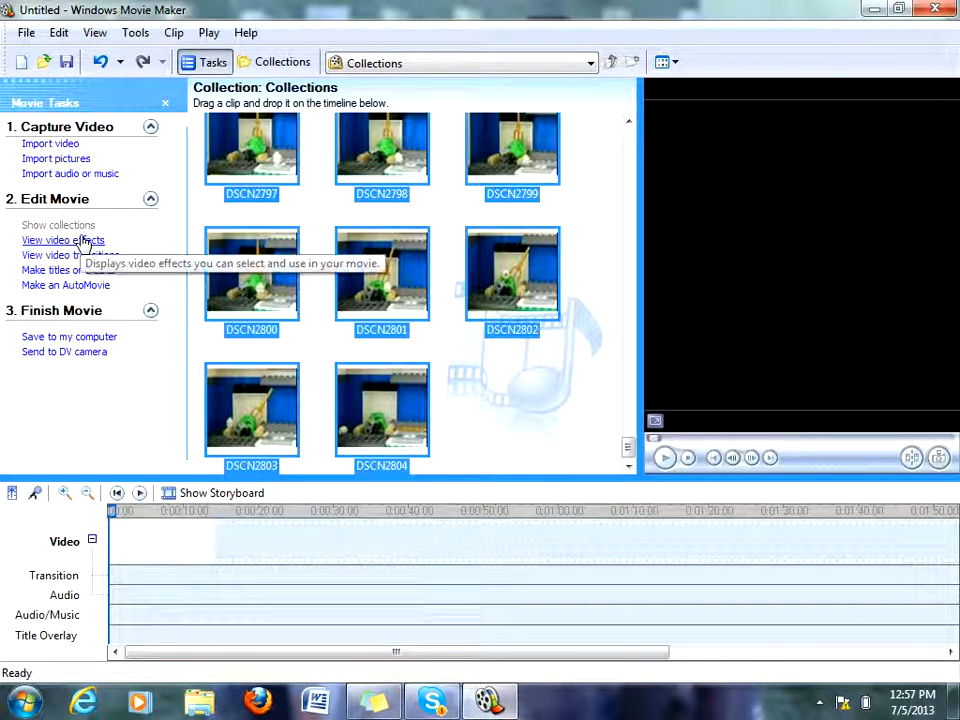
mouse_move(90, 295)
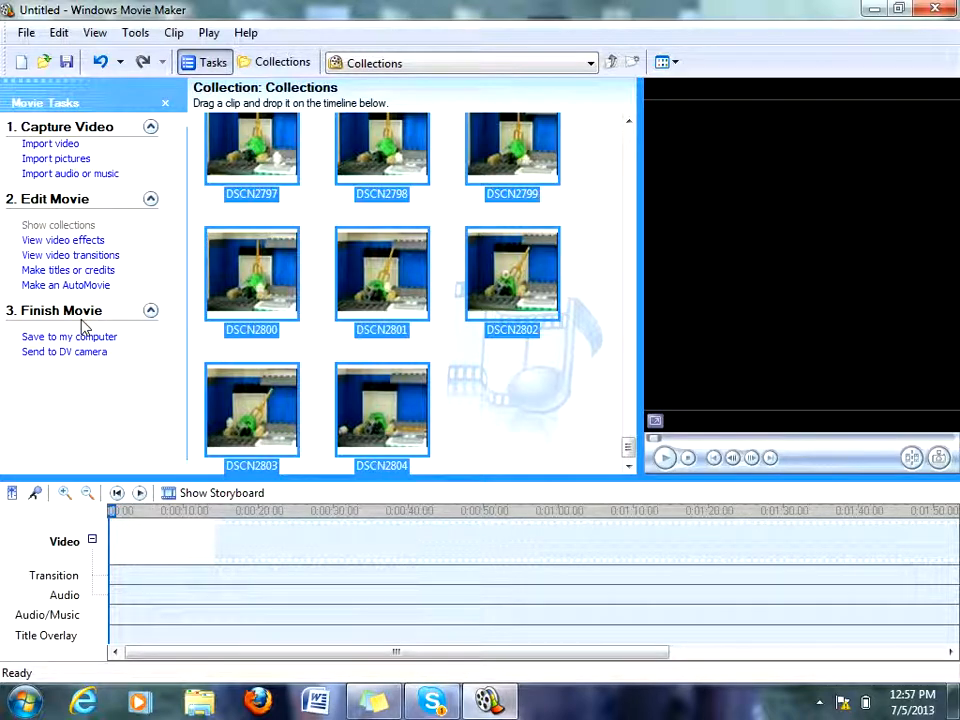
left_click(69, 337)
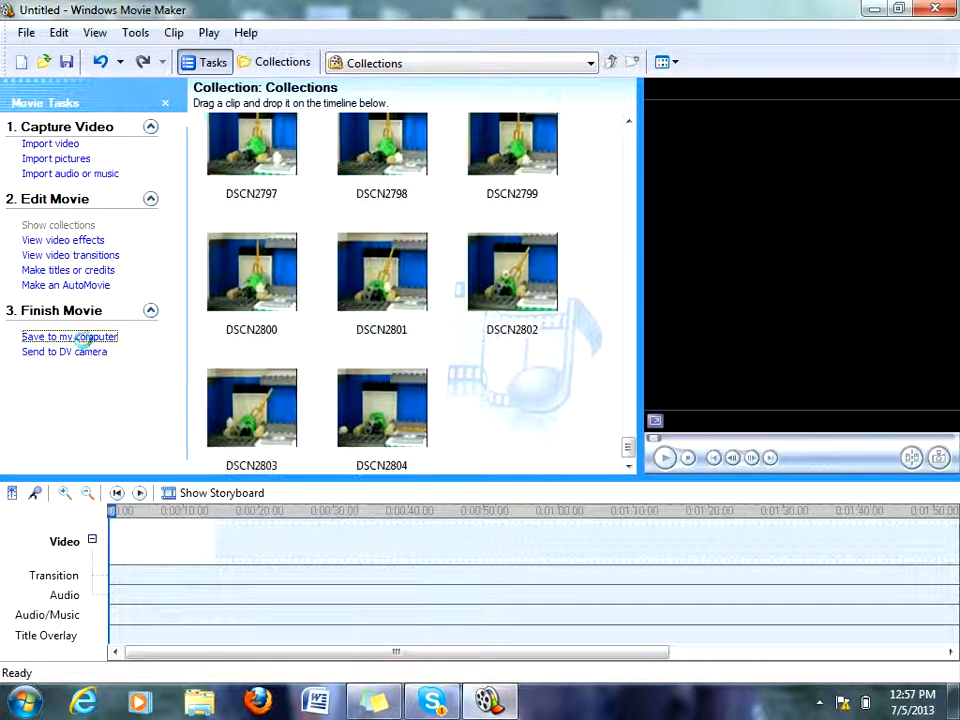
left_click(70, 337)
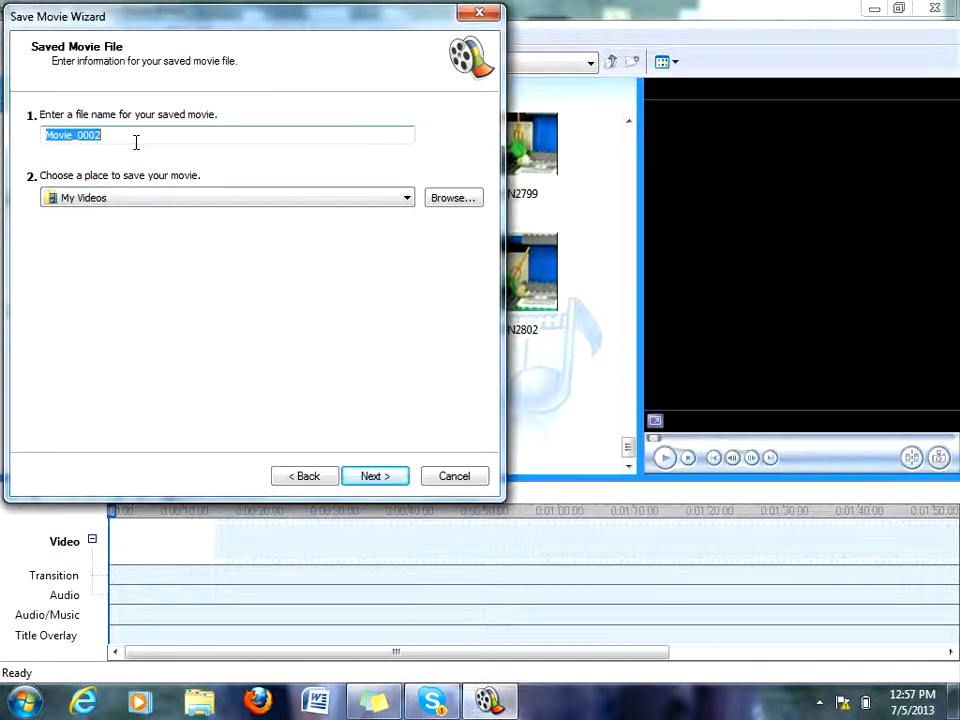
left_click(374, 475)
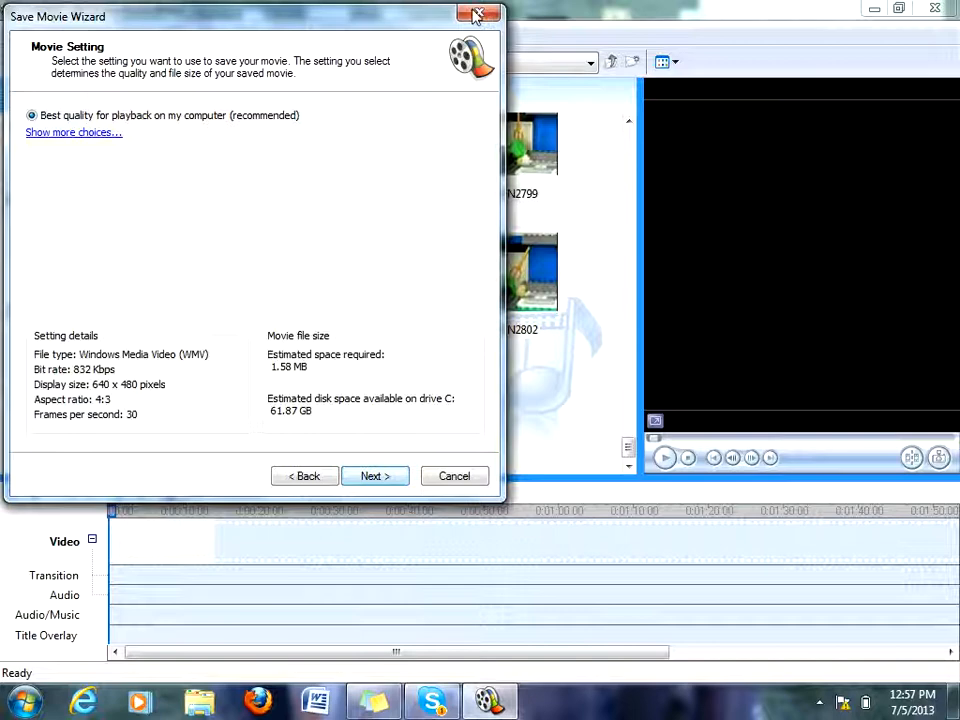
left_click(477, 14)
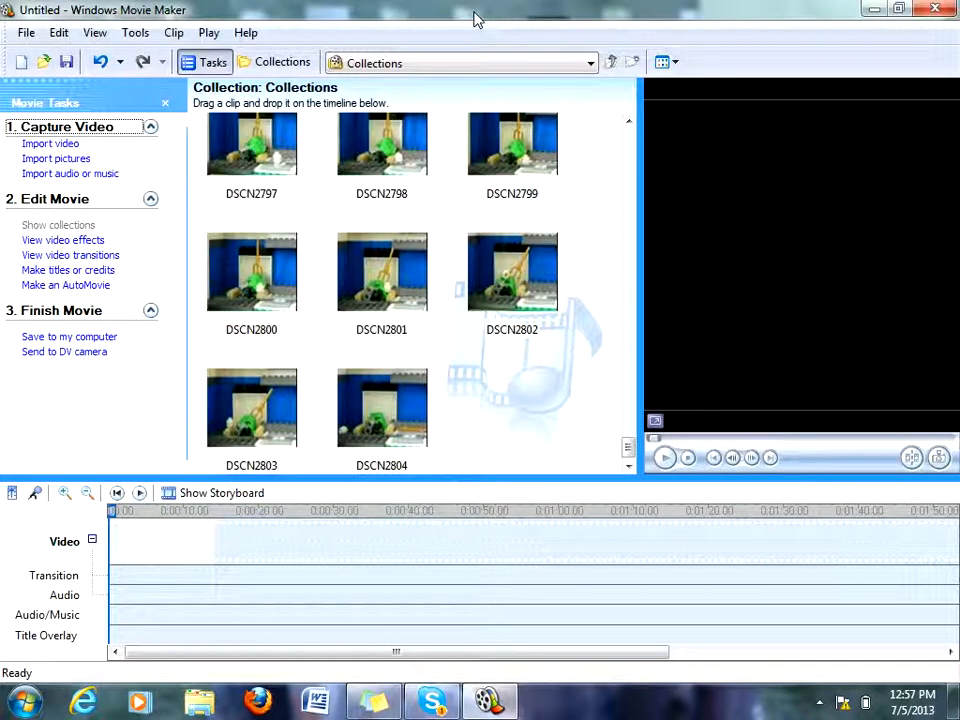